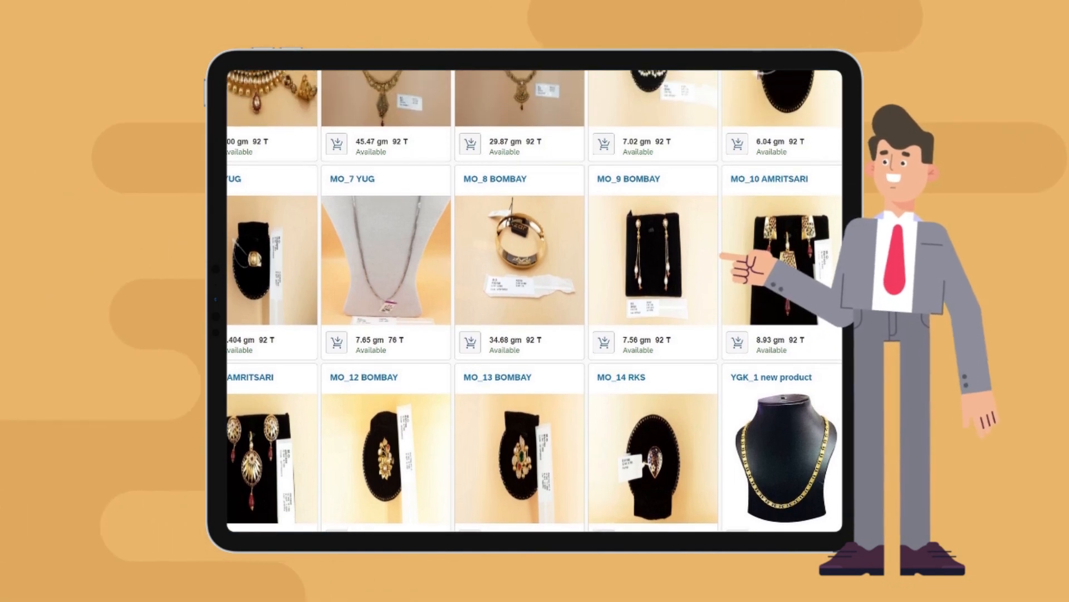
{"action": "scroll", "scroll_direction": "down", "scroll_amount": 3}
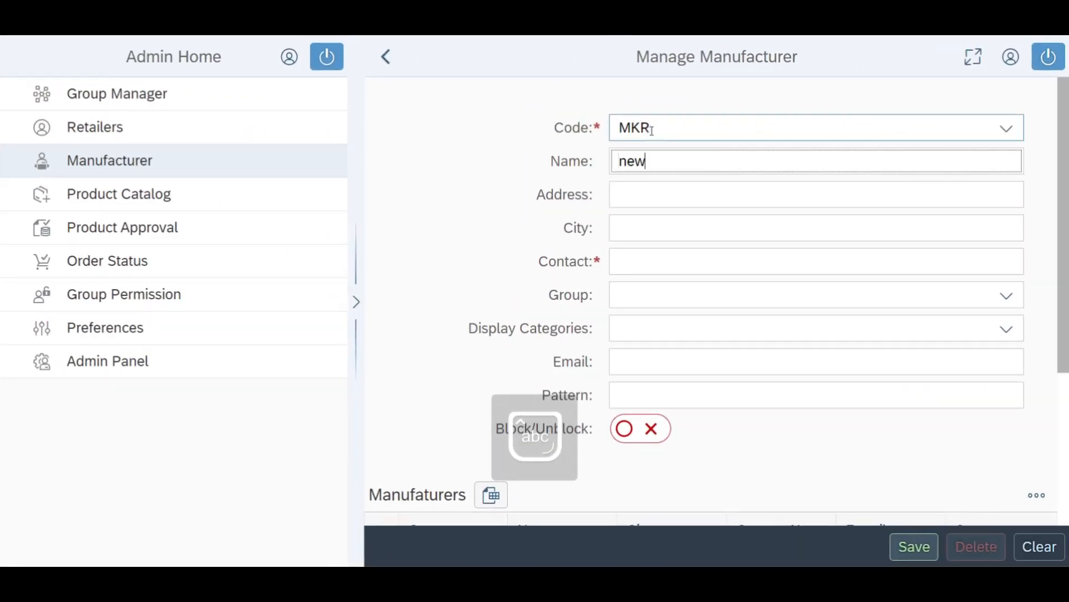
{"action": "type", "text": "maker"}
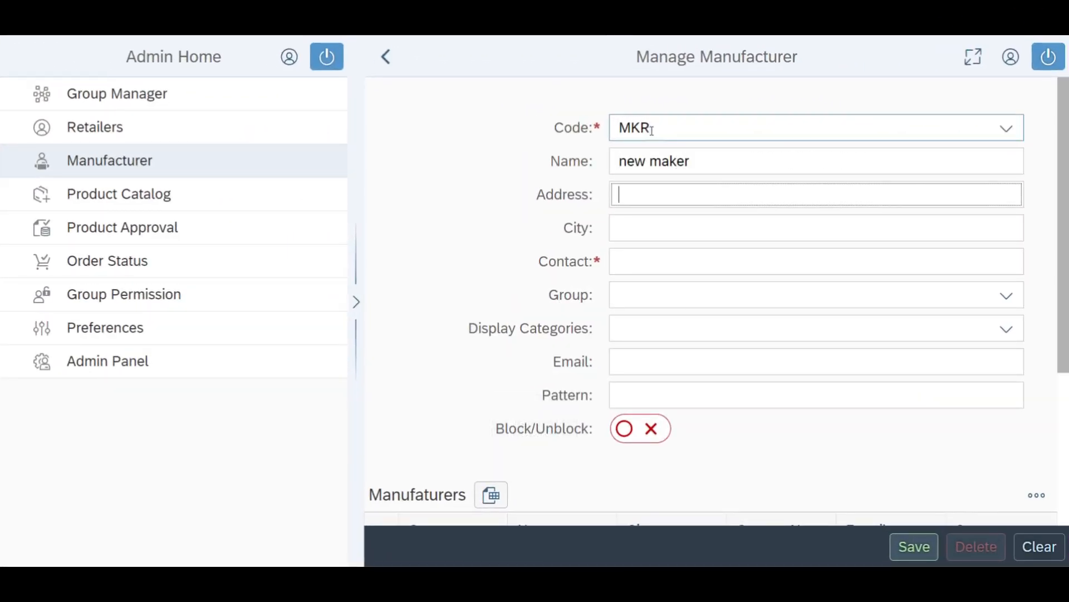
{"action": "type", "text": "Address"}
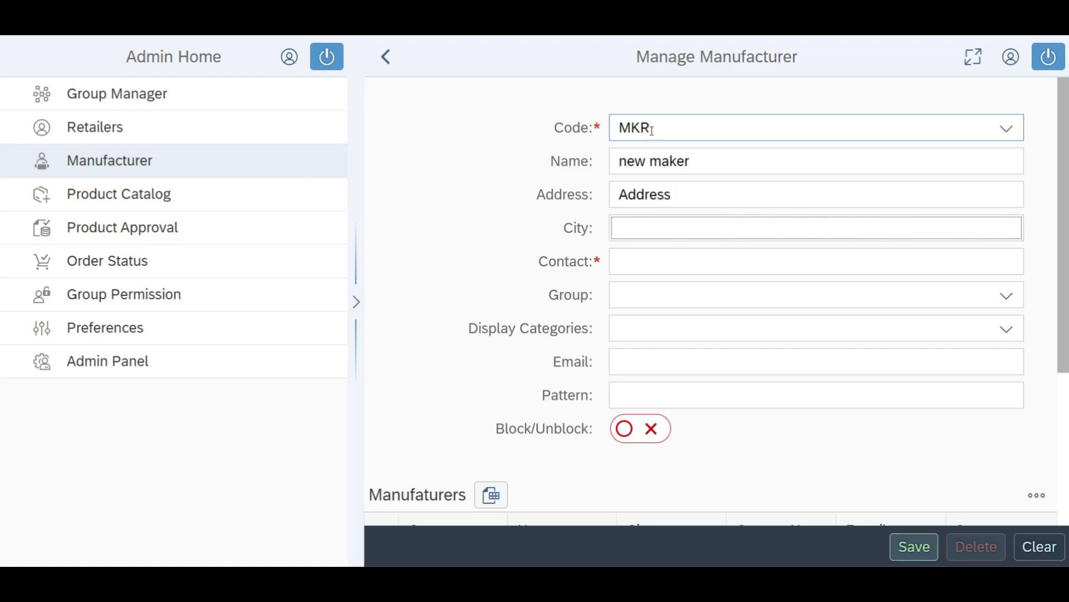
{"action": "type", "text": "City"}
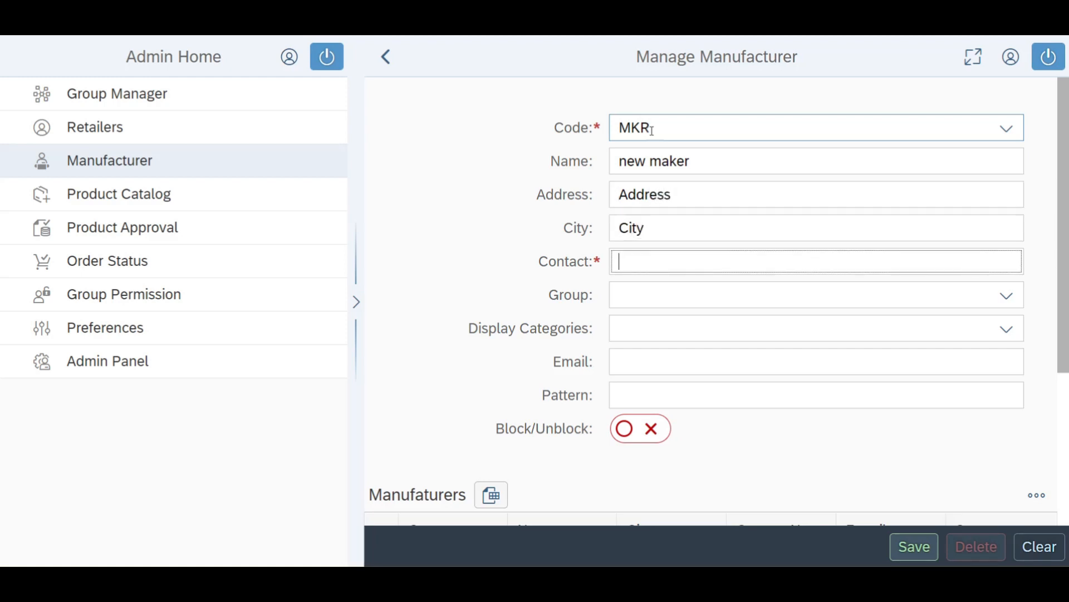
{"action": "type", "text": "888888888"}
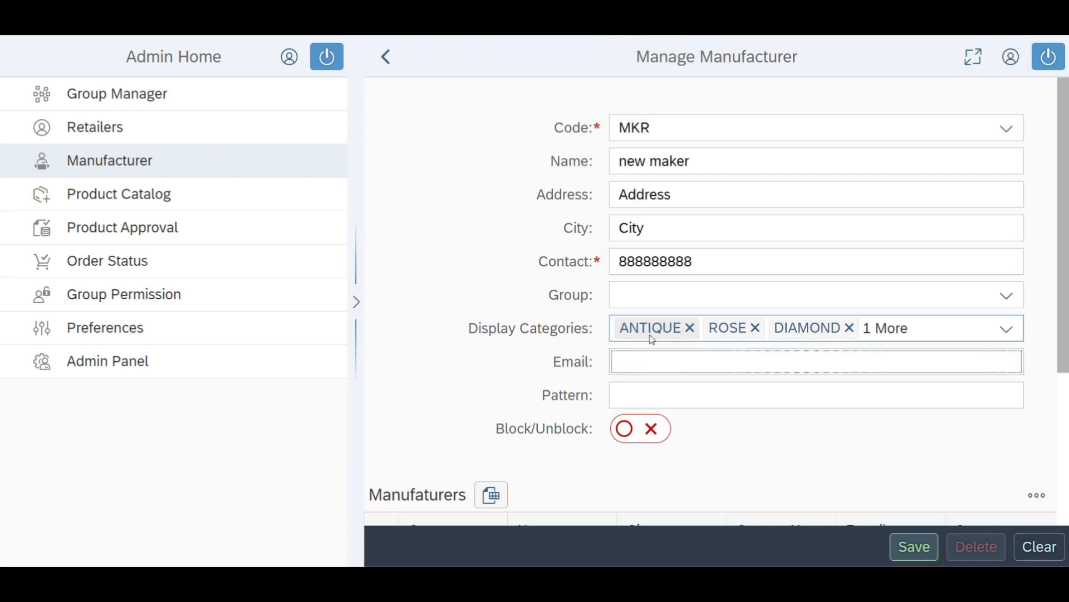
{"action": "type", "text": "newmaker@"}
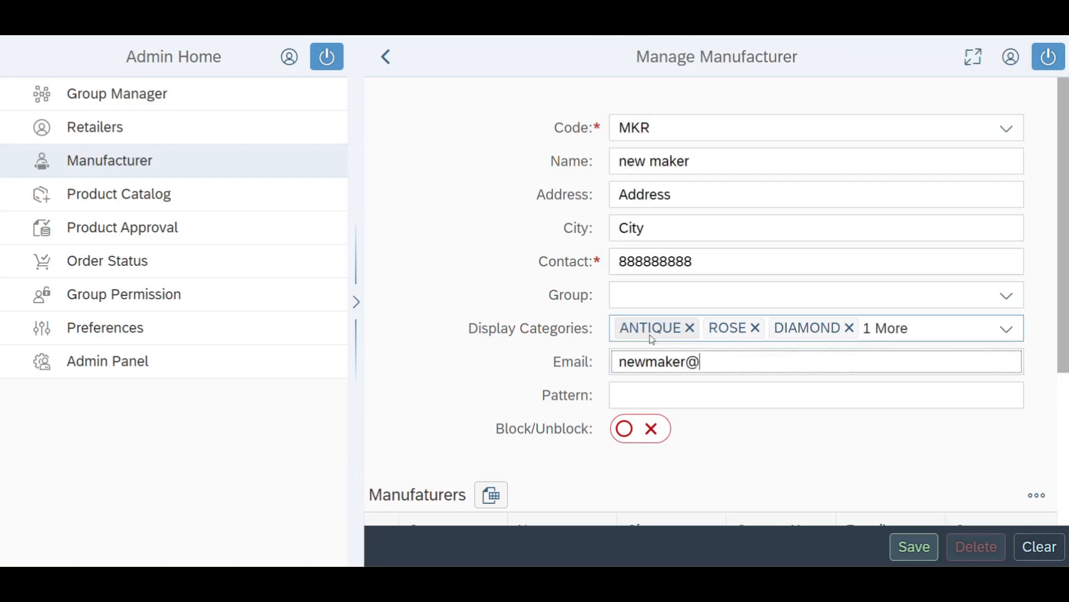
{"action": "type", "text": "demo.com"}
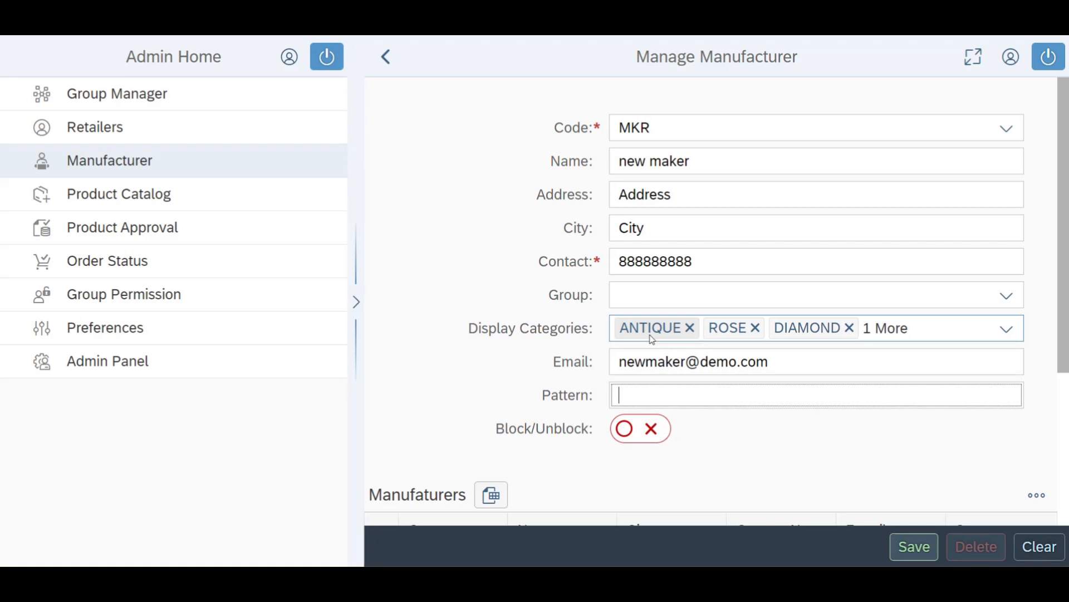
{"action": "type", "text": "MKRS"}
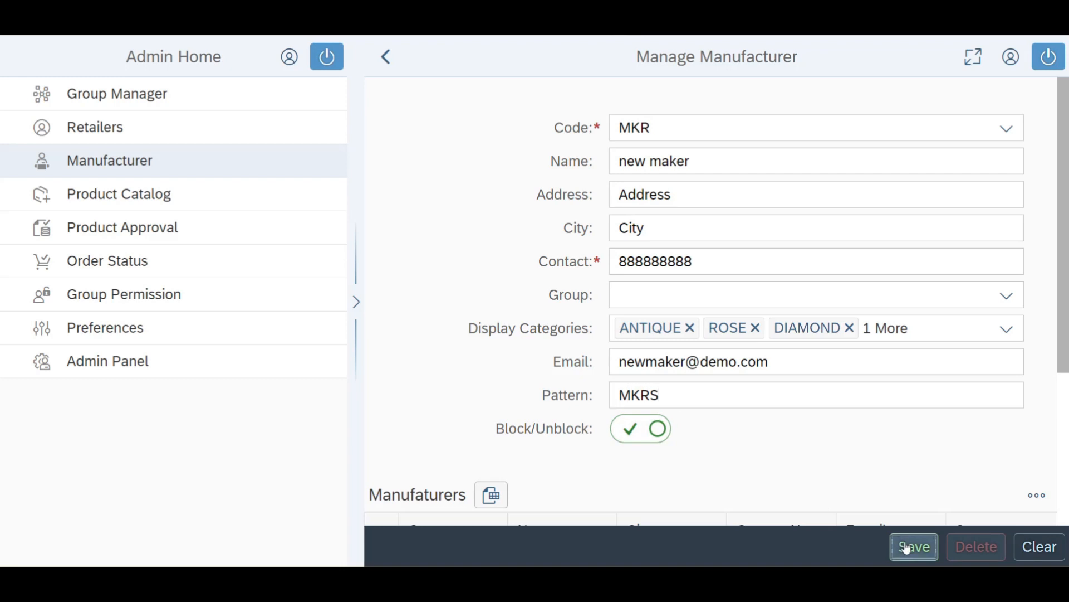
{"action": "left_click", "coordinate": [913, 546]}
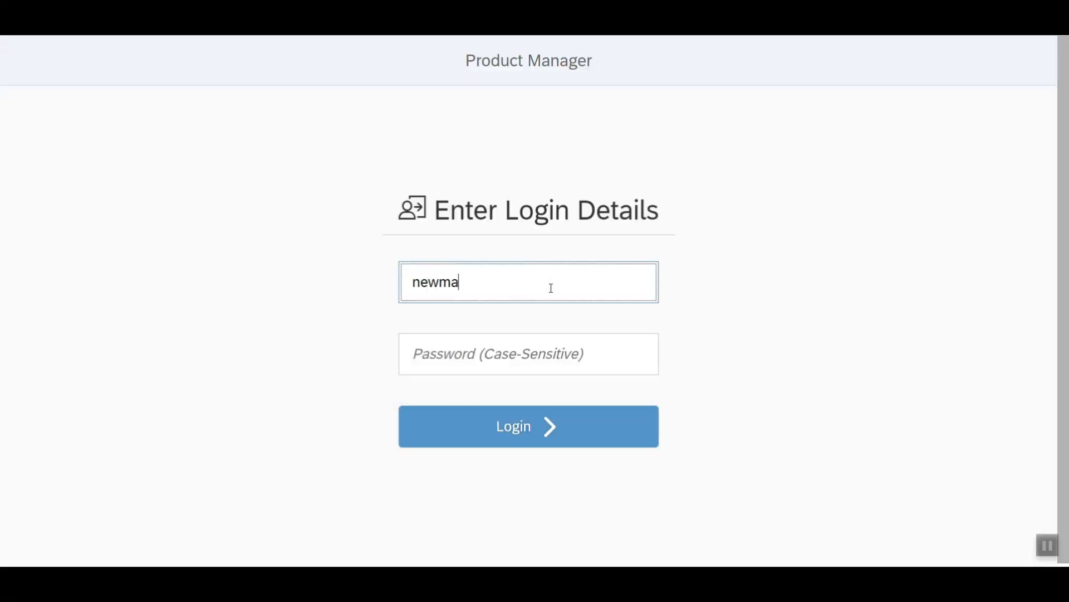
Step: Sign in to Product Manager as the new manufacturer with its demo.com email
{"action": "type", "text": "ker@demo.com"}
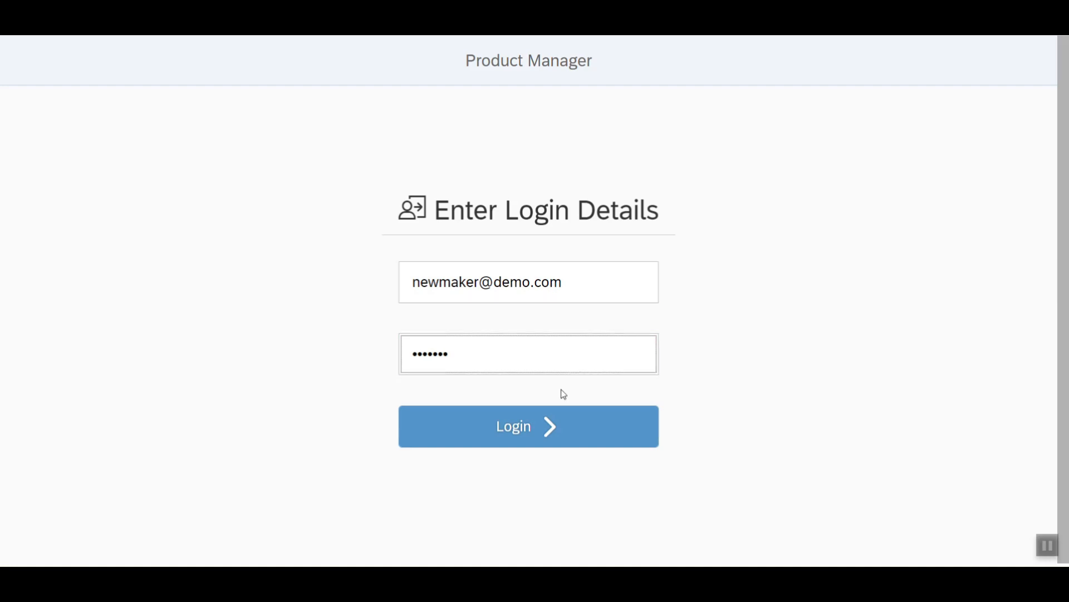
{"action": "left_click", "coordinate": [528, 426]}
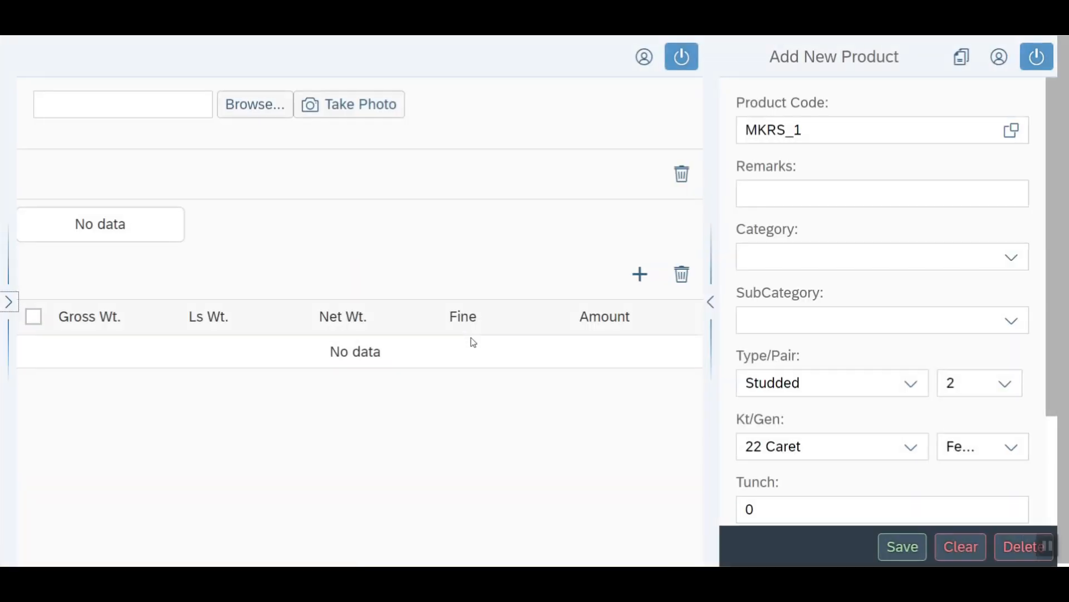
Step: Describe the product as 'new product', LONG SET / DIAMOND, with Tunch 90 and Making 800
{"action": "left_click", "coordinate": [781, 130]}
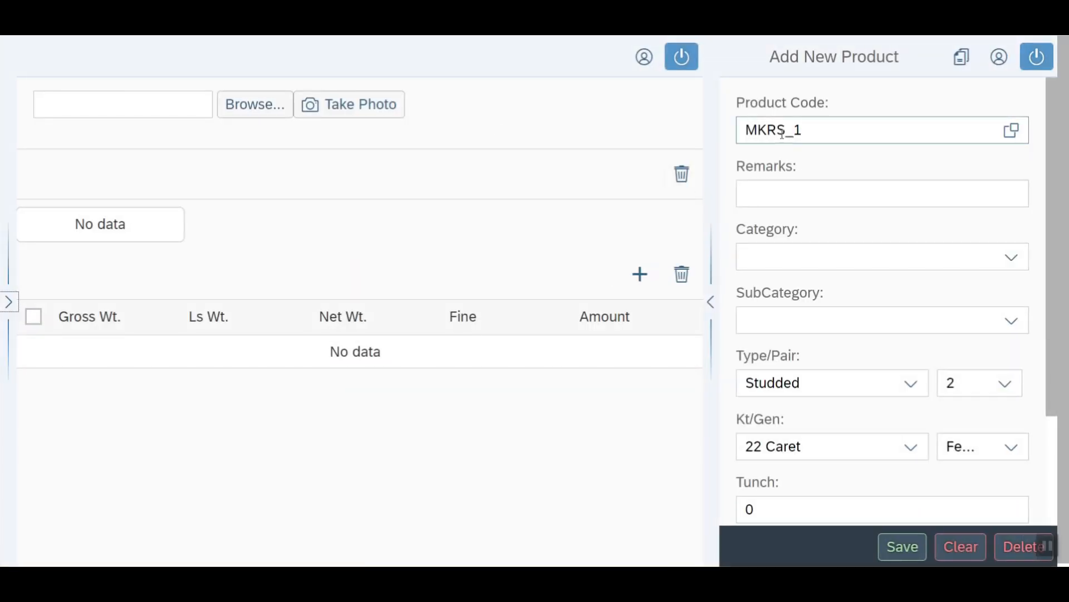
{"action": "type", "text": "new product"}
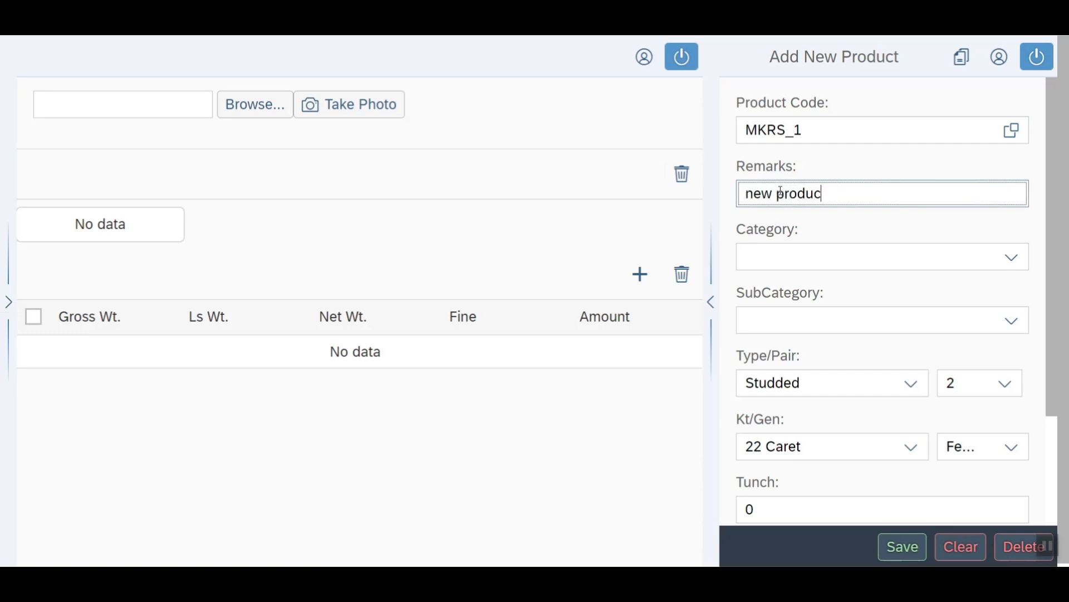
{"action": "left_click", "coordinate": [1012, 256]}
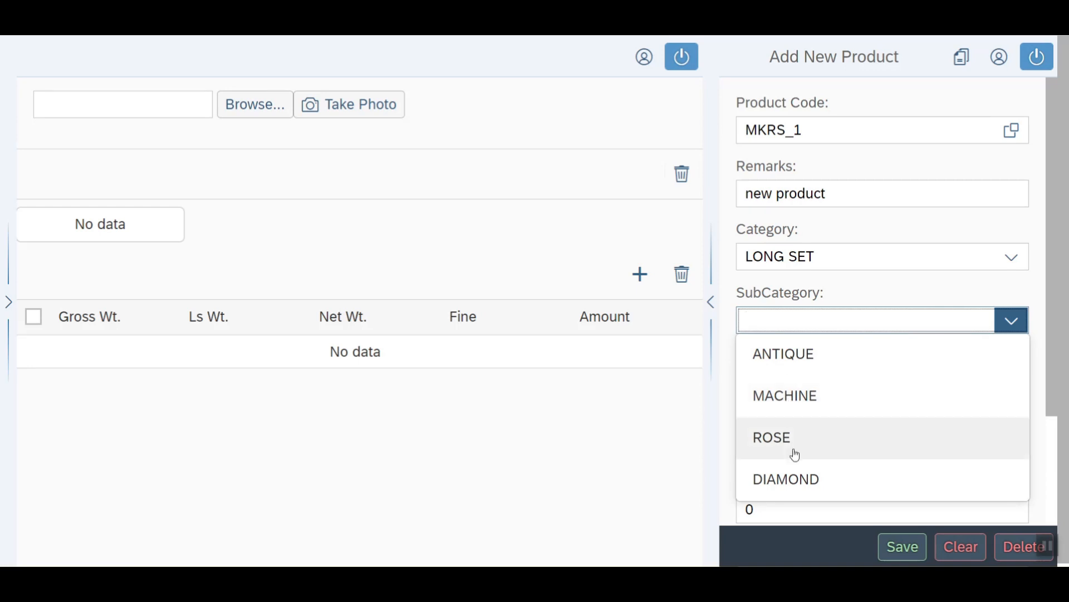
{"action": "left_click", "coordinate": [785, 478]}
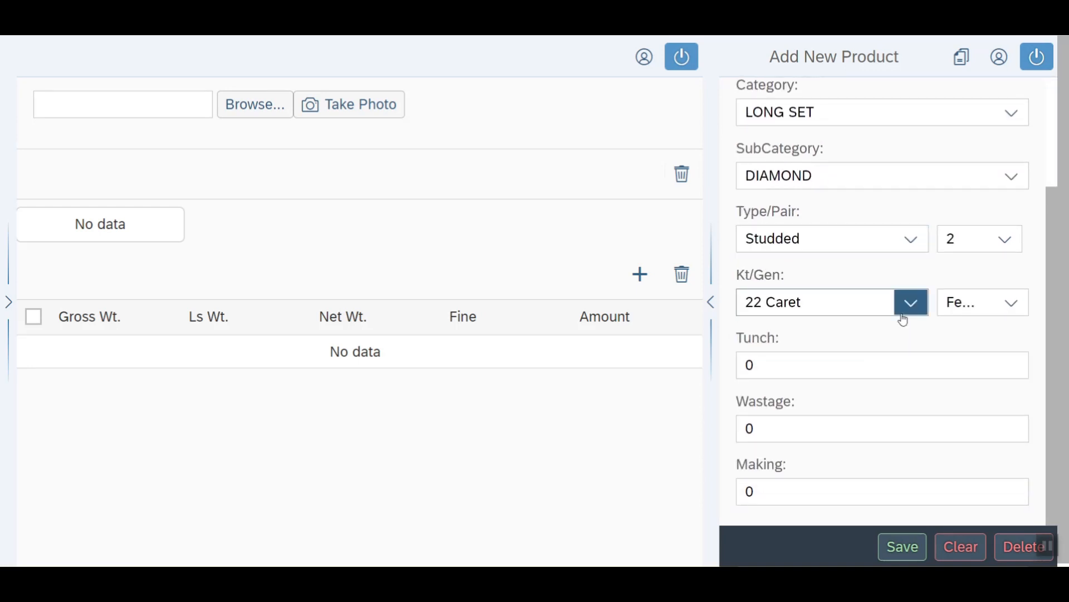
{"action": "left_click", "coordinate": [882, 365]}
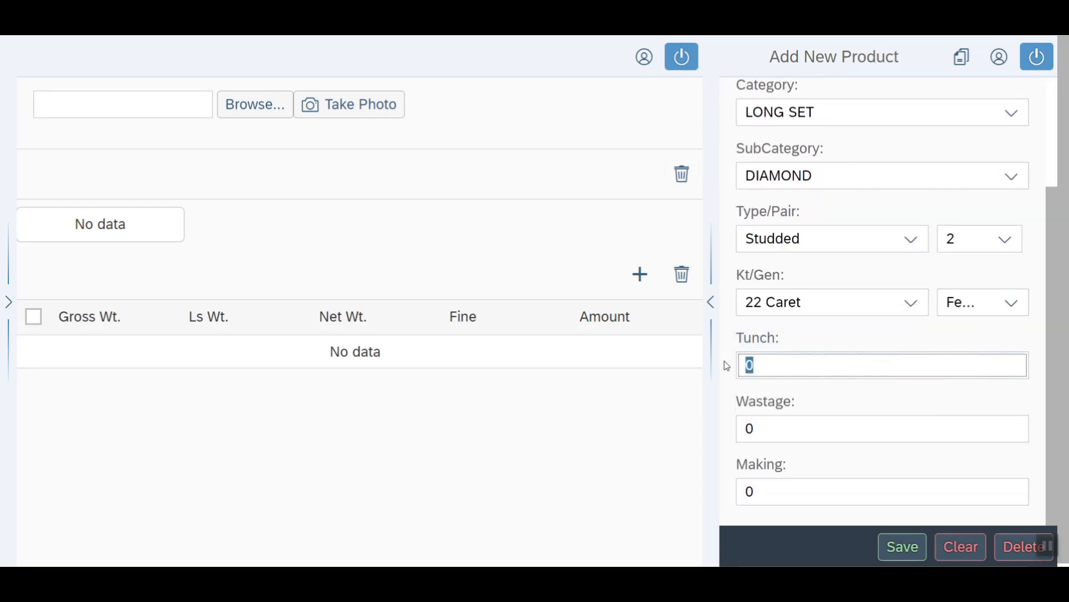
{"action": "type", "text": "90"}
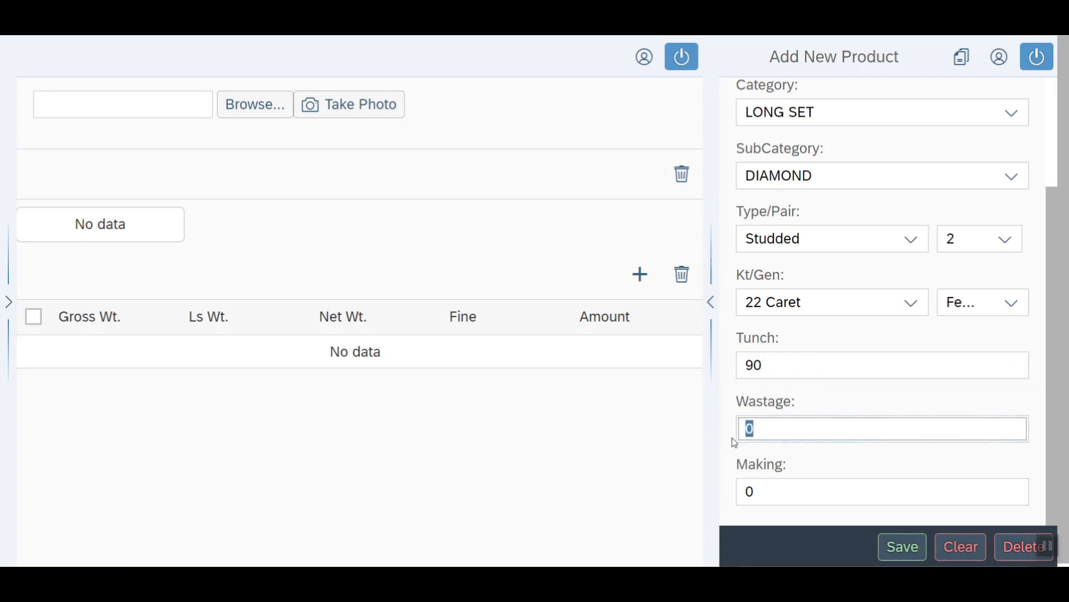
{"action": "type", "text": "800"}
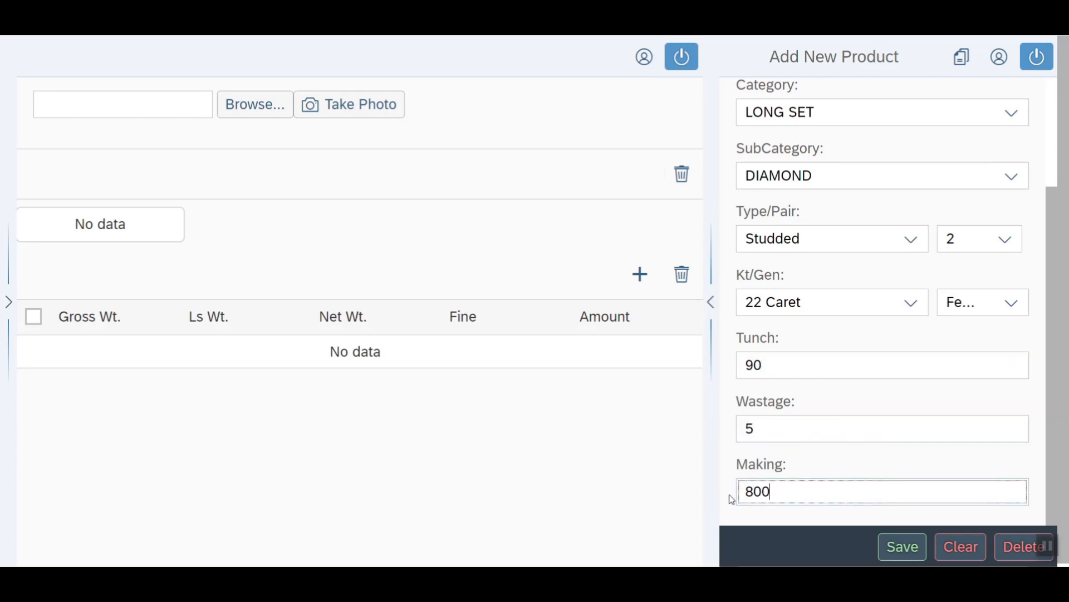
Step: Upload the red-drop necklace photo and add a weight row with Gross Wt 120.5
{"action": "left_click", "coordinate": [254, 105]}
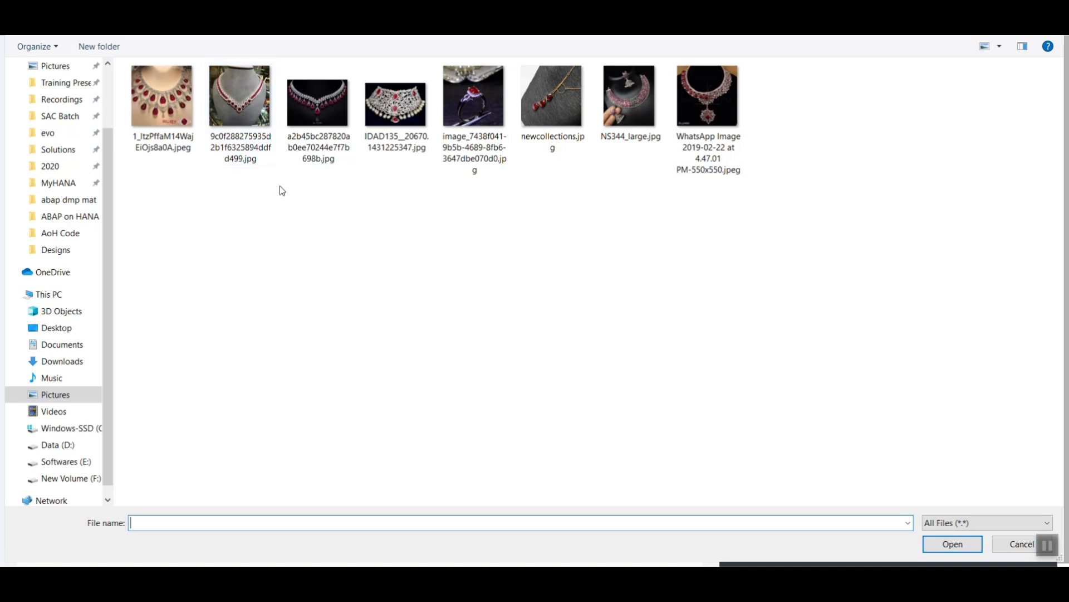
{"action": "left_click", "coordinate": [317, 96]}
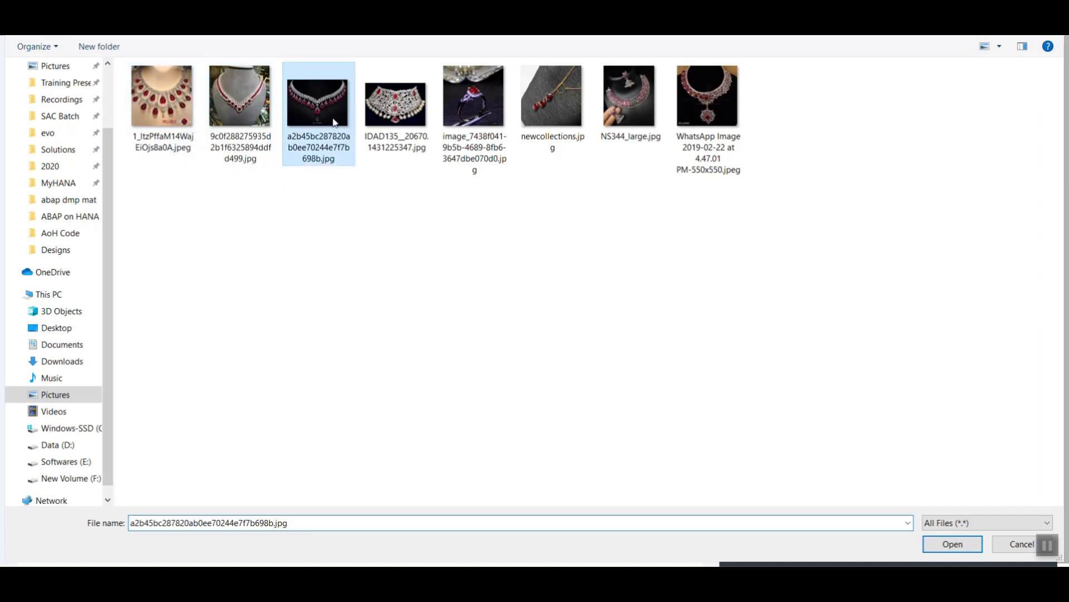
{"action": "left_click", "coordinate": [953, 544]}
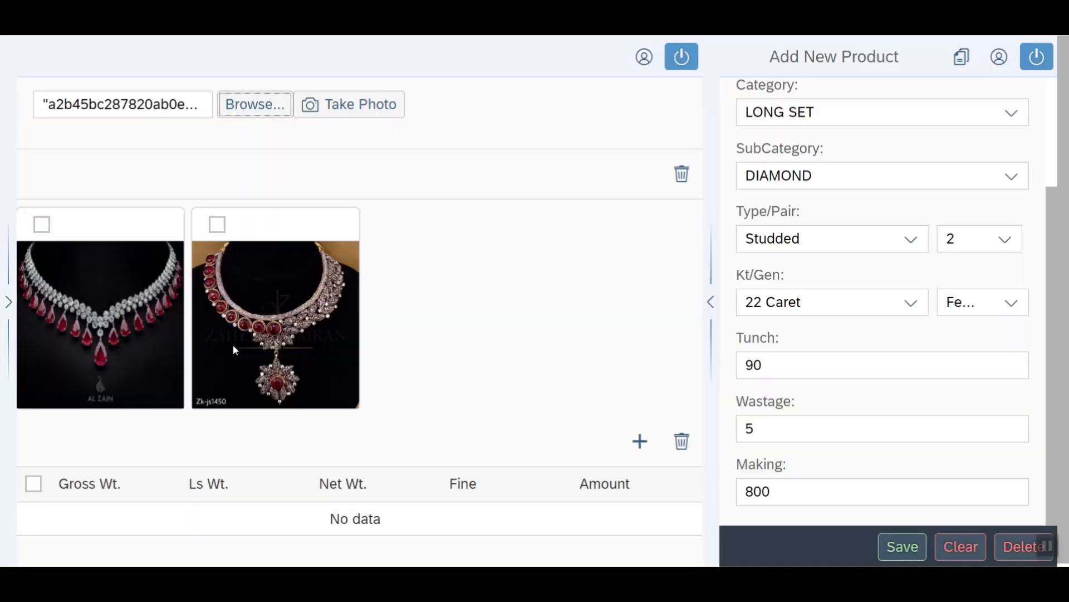
{"action": "left_click", "coordinate": [639, 441]}
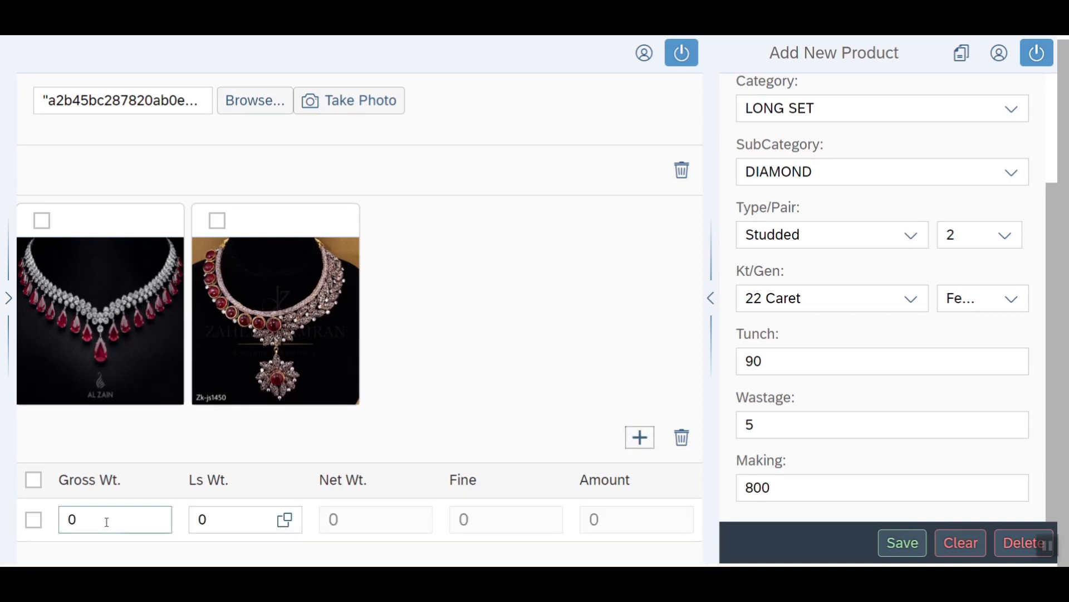
{"action": "type", "text": "120.5"}
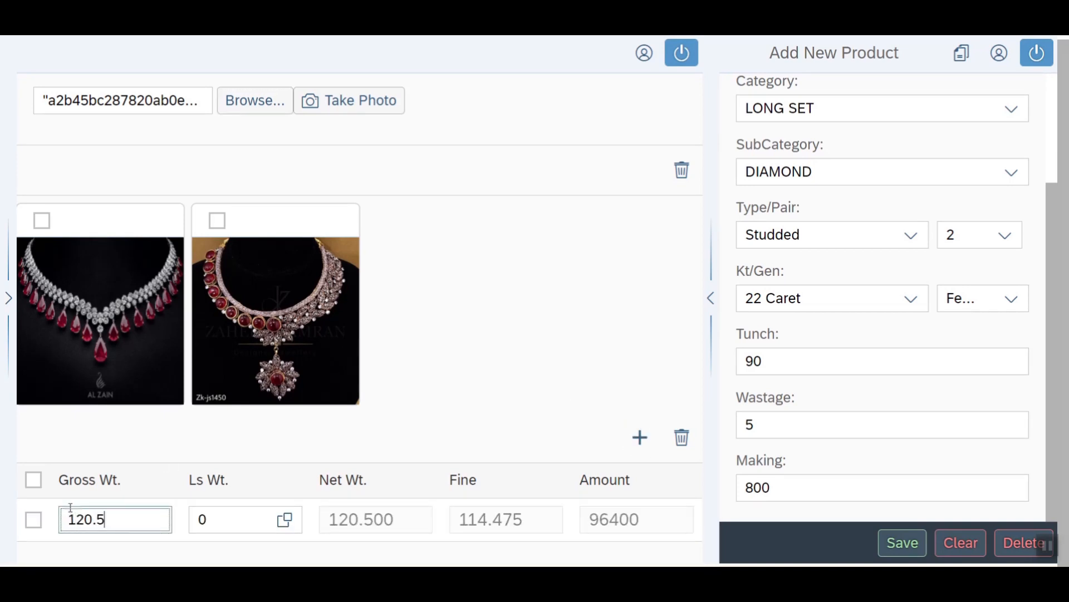
{"action": "left_click", "coordinate": [286, 518]}
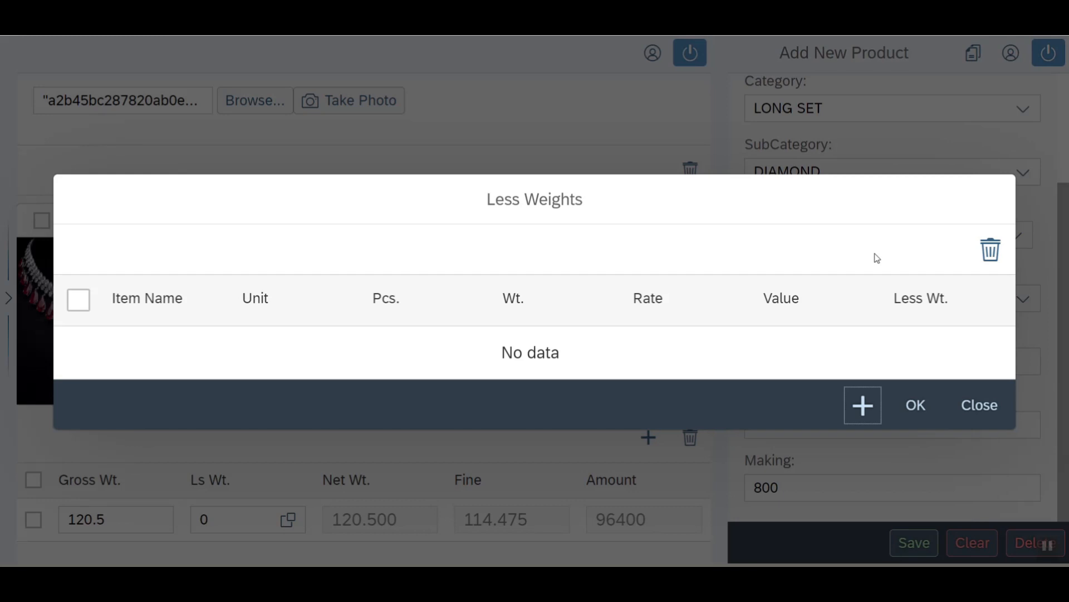
Step: Add a Diamond stone line to the less weights with values 5, 8 and rate 6000
{"action": "left_click", "coordinate": [862, 404]}
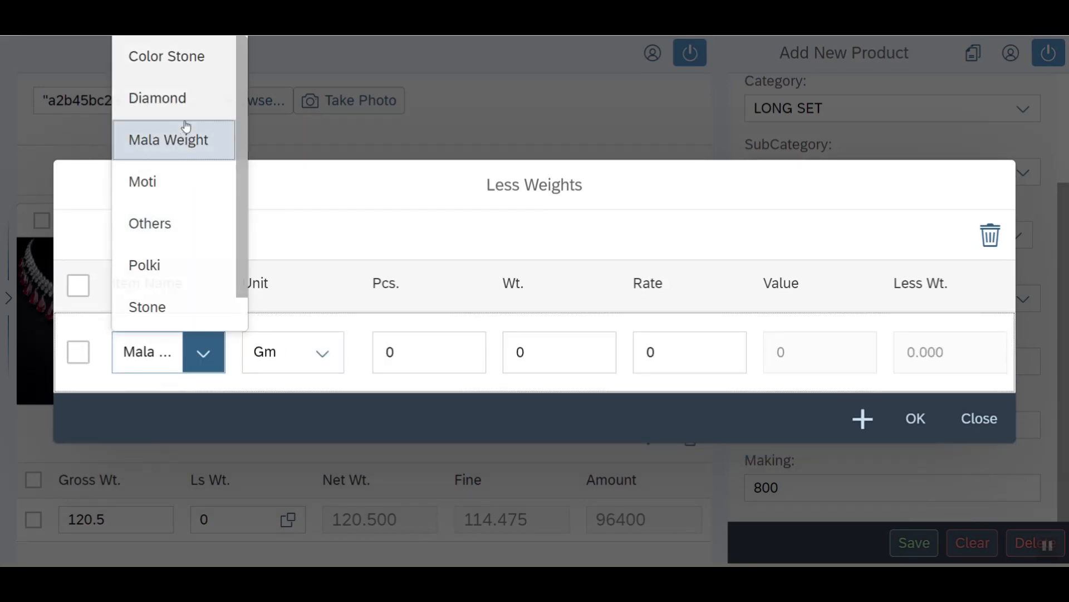
{"action": "left_click", "coordinate": [157, 98]}
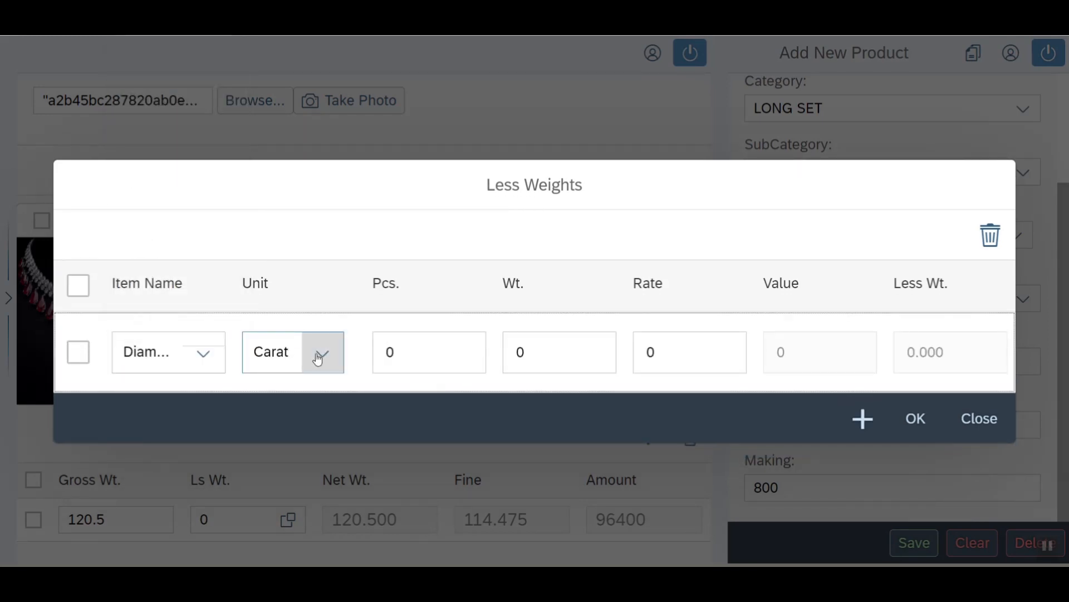
{"action": "type", "text": "5"}
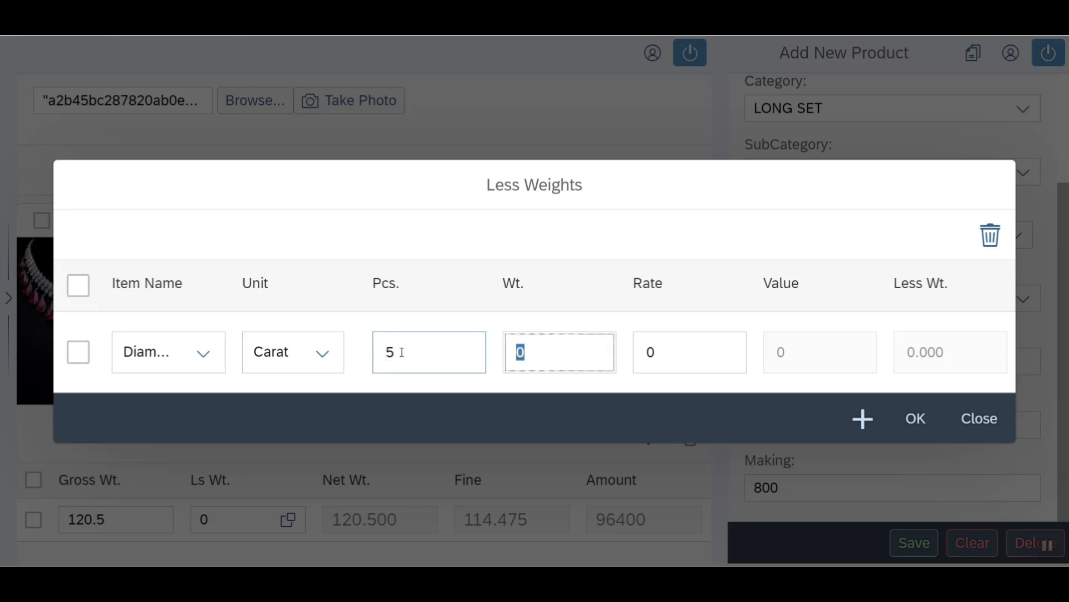
{"action": "type", "text": "8"}
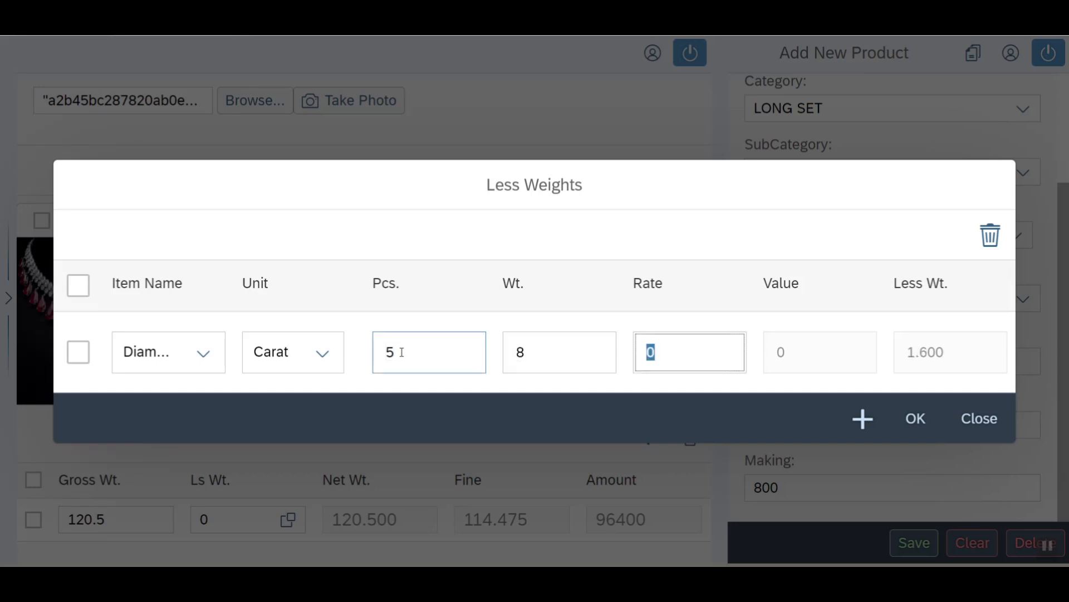
{"action": "type", "text": "6000"}
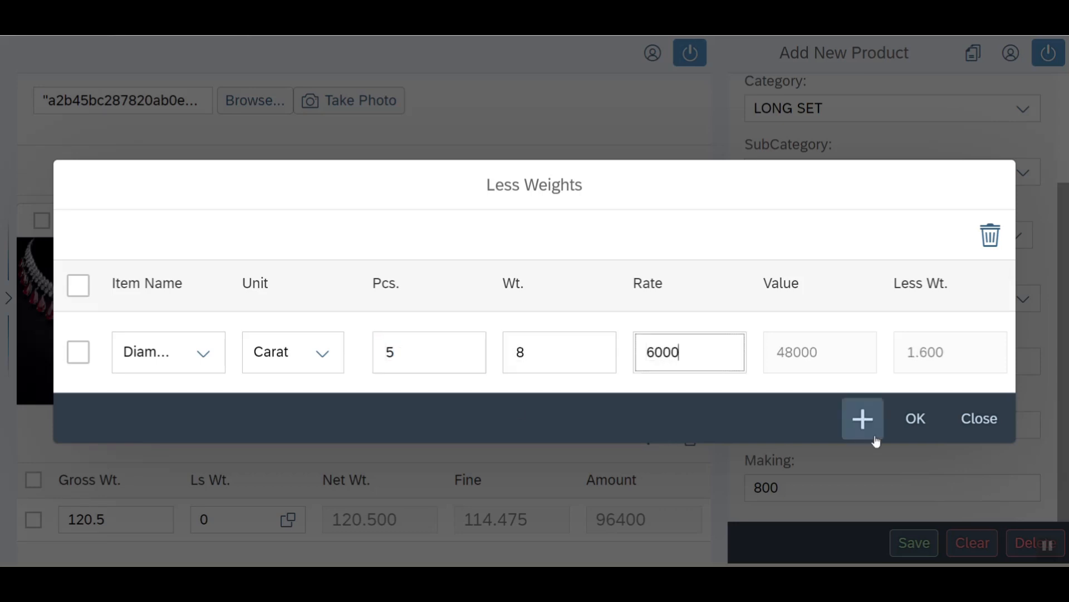
{"action": "left_click", "coordinate": [916, 418]}
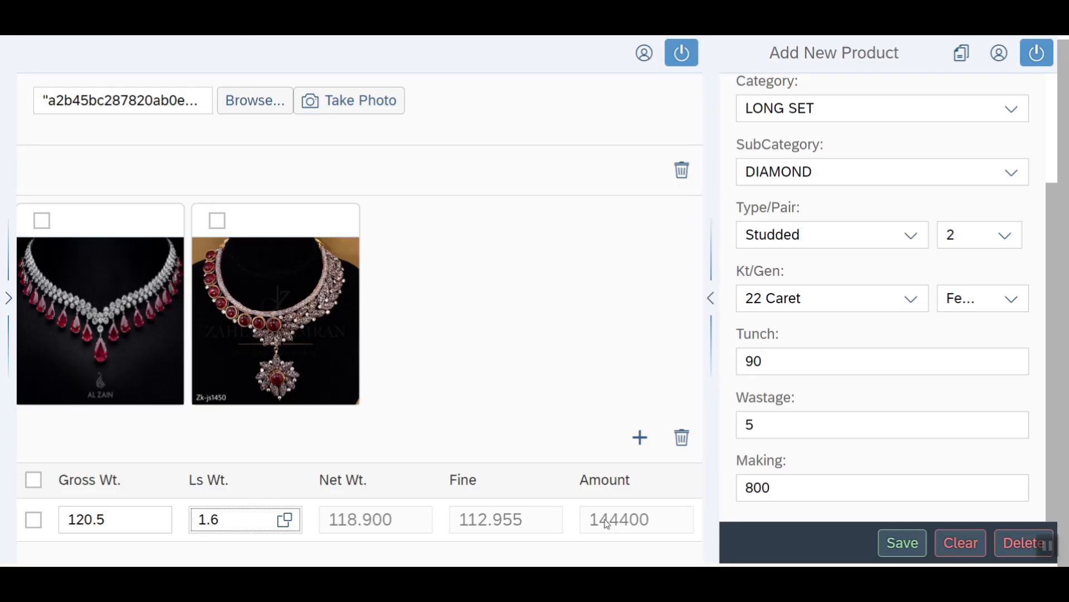
Step: Save the new MKRS_1 long set product
{"action": "left_click", "coordinate": [901, 542]}
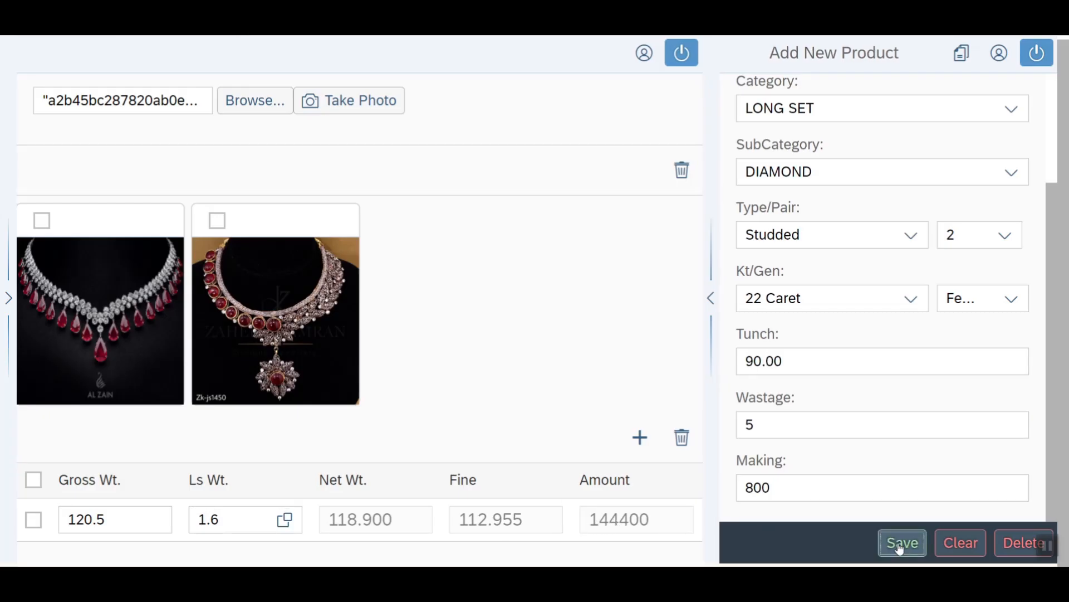
{"action": "left_click", "coordinate": [901, 542]}
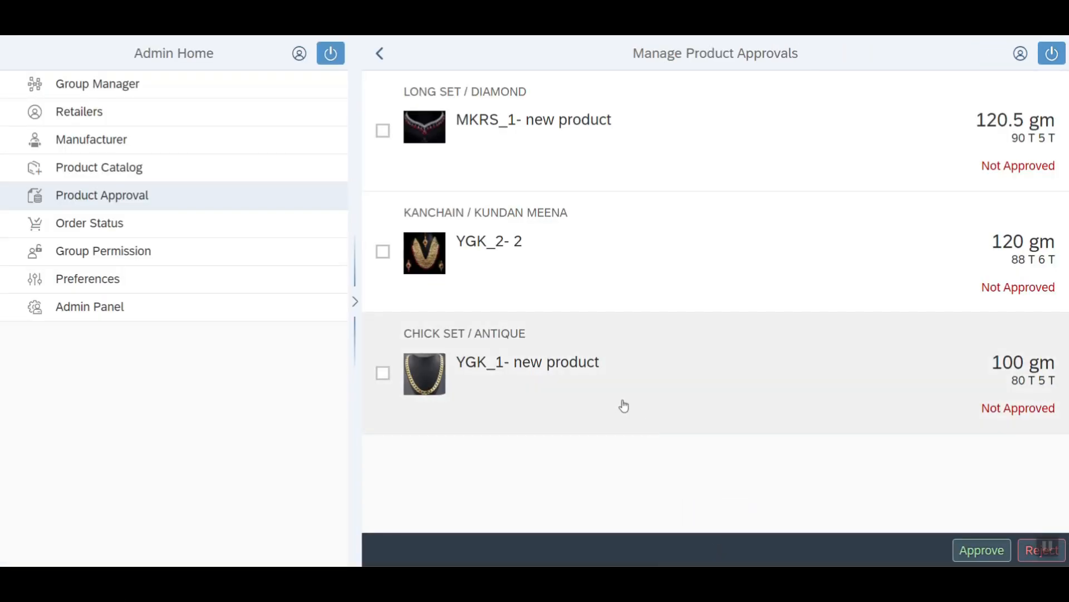
Step: Tick the MKRS_1 LONG SET / DIAMOND item and approve it
{"action": "left_click", "coordinate": [383, 130]}
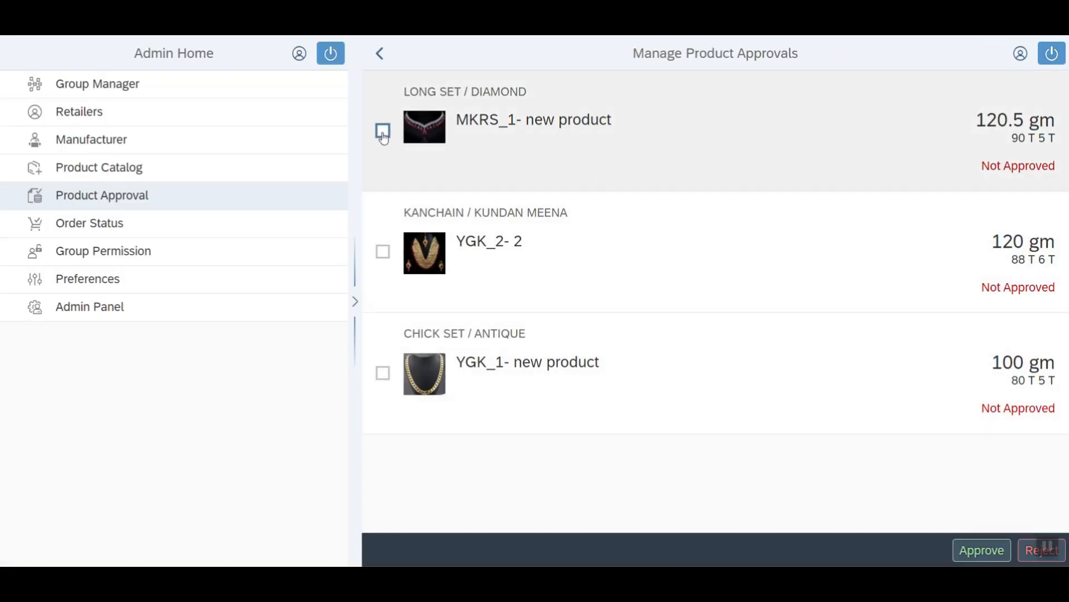
{"action": "left_click", "coordinate": [980, 549]}
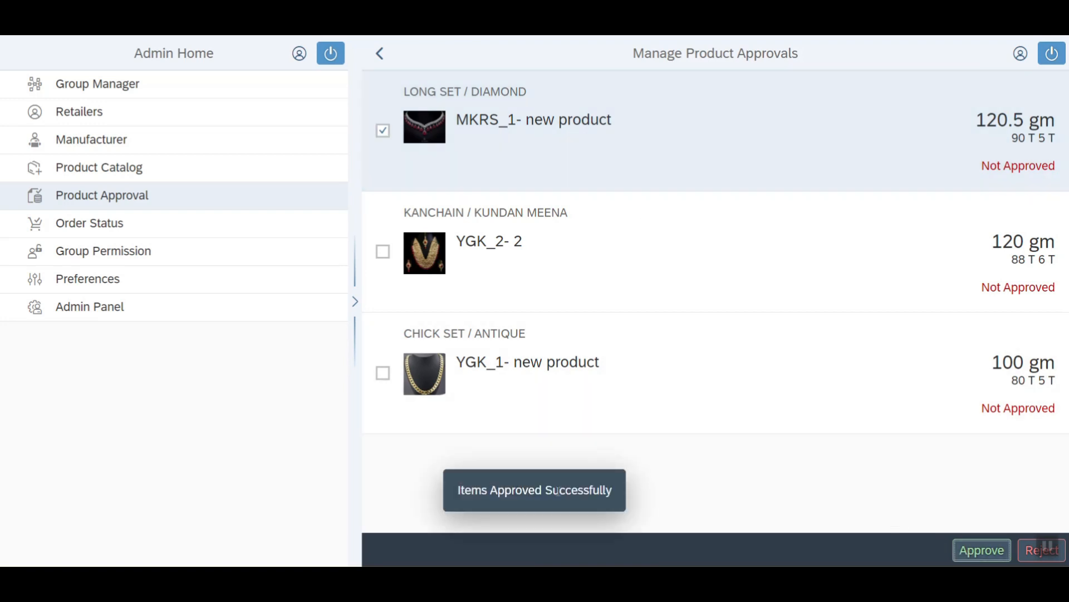
{"action": "left_click", "coordinate": [982, 549]}
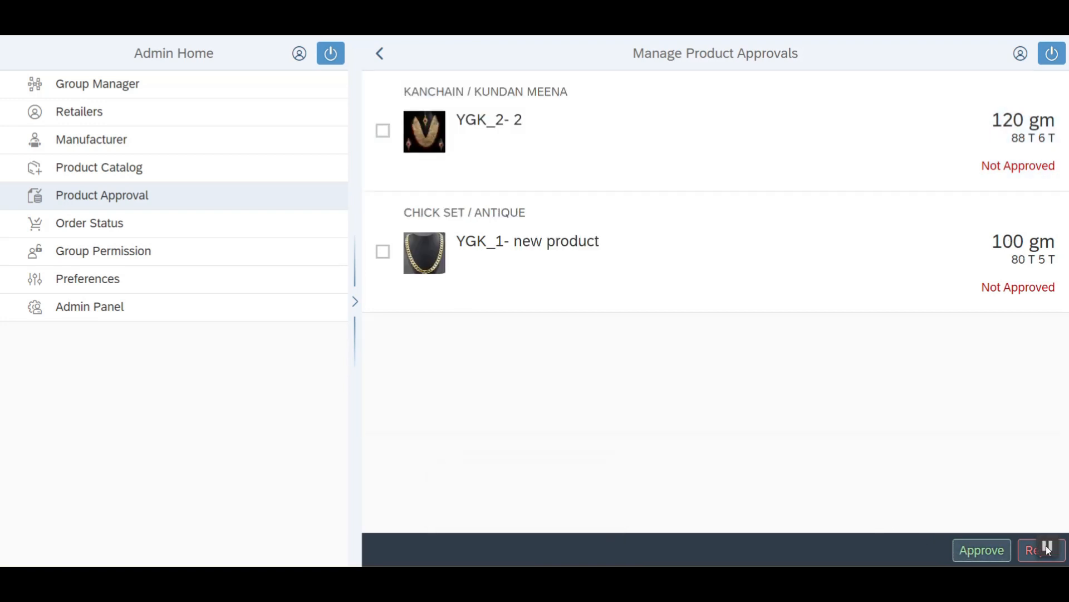
{"action": "left_click", "coordinate": [79, 111]}
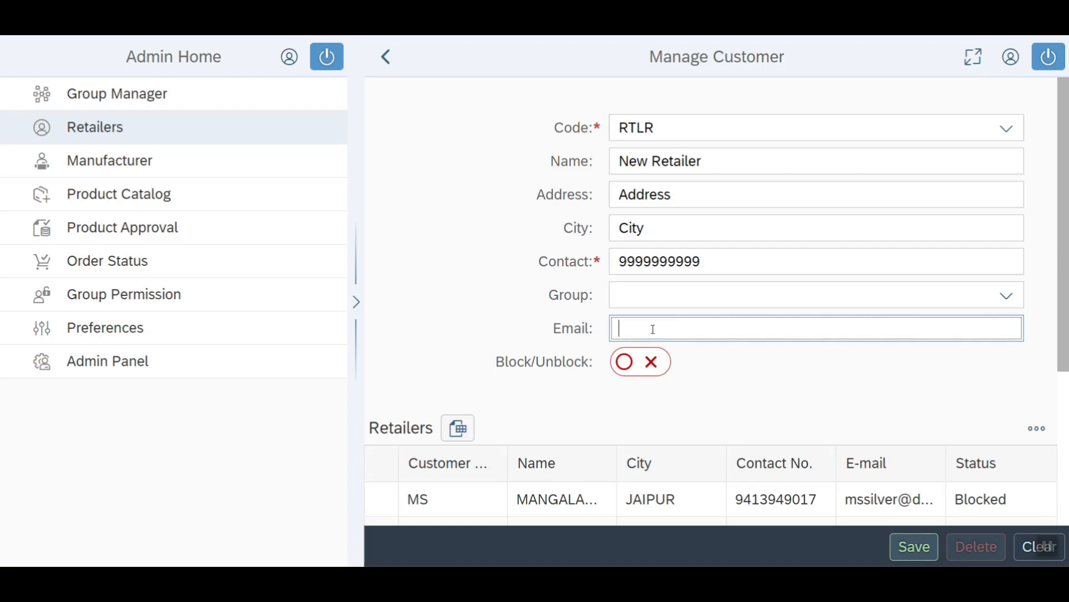
Step: Enter the new retailer's email newretailer@ in the Manage Customer form
{"action": "type", "text": "newretailer@demo.com"}
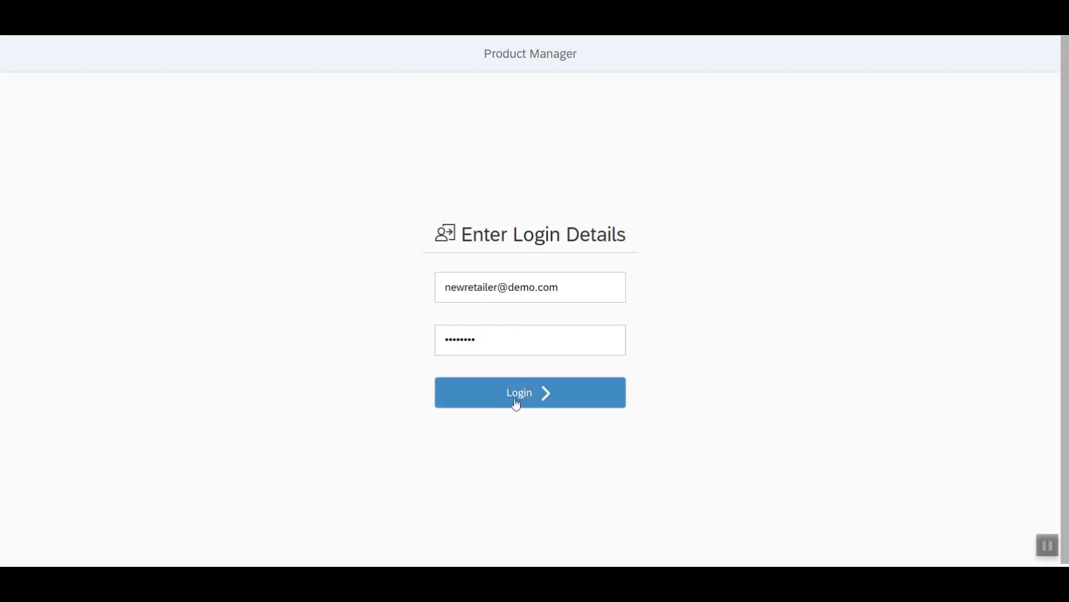
Step: Log in as the retailer and search LONG SET products of Machine, Moti and Diamond types
{"action": "left_click", "coordinate": [531, 392]}
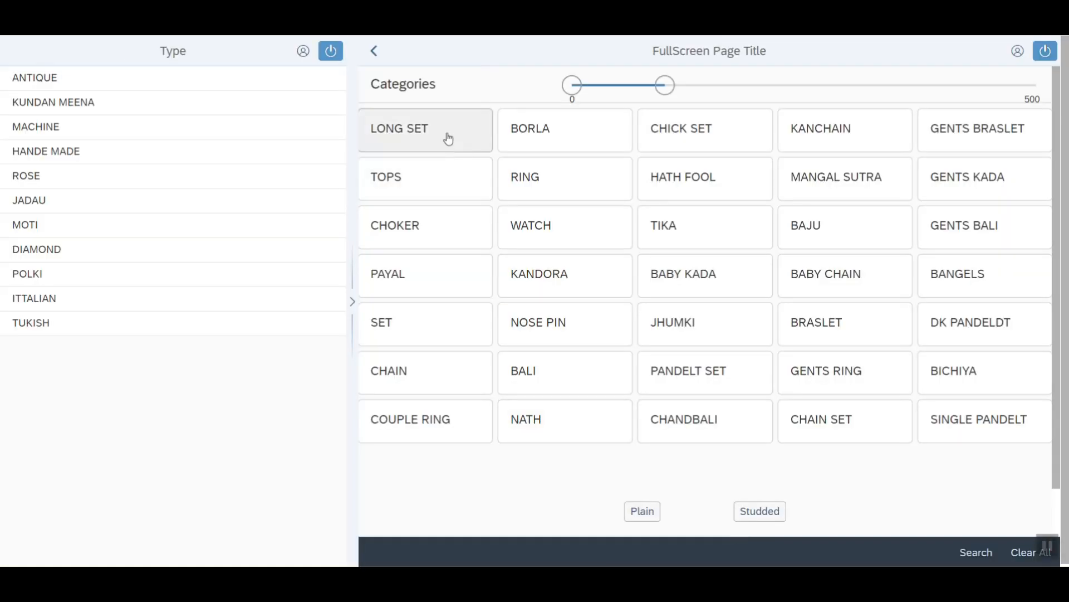
{"action": "left_click", "coordinate": [425, 129]}
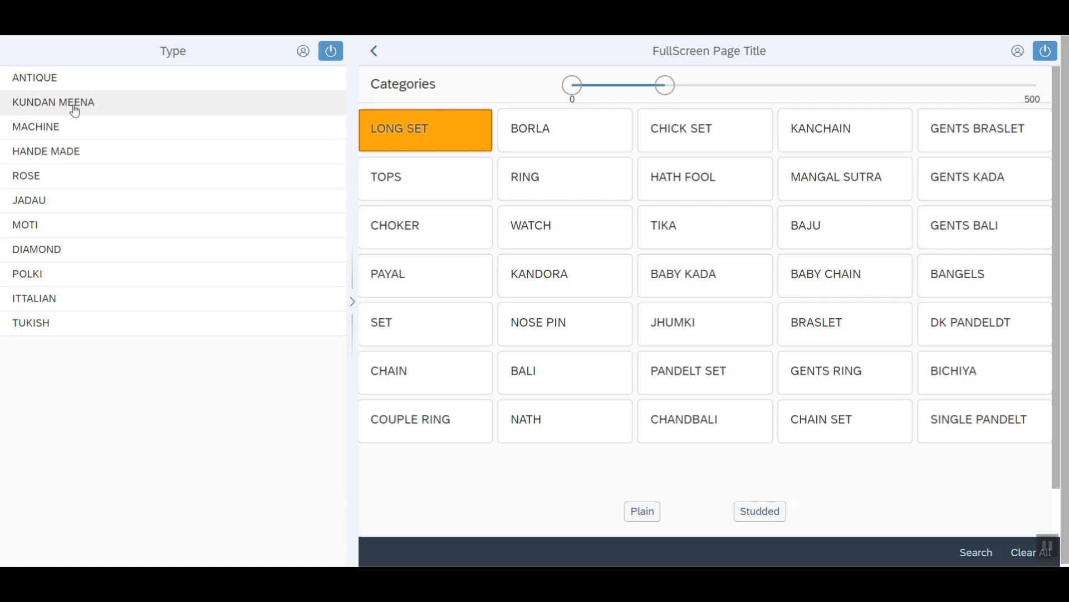
{"action": "left_click", "coordinate": [36, 249]}
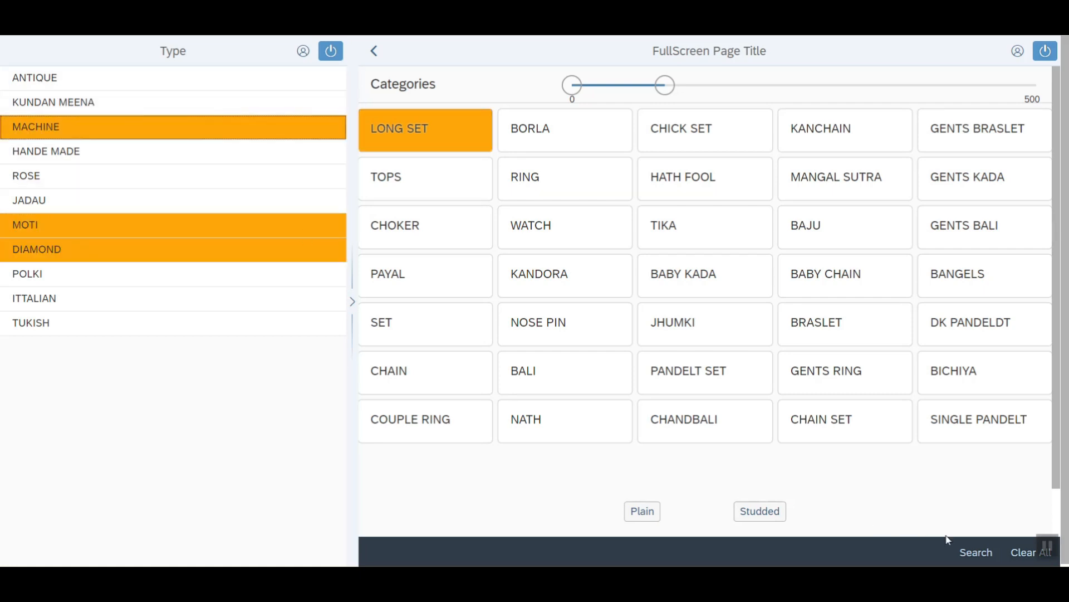
{"action": "left_click", "coordinate": [976, 551]}
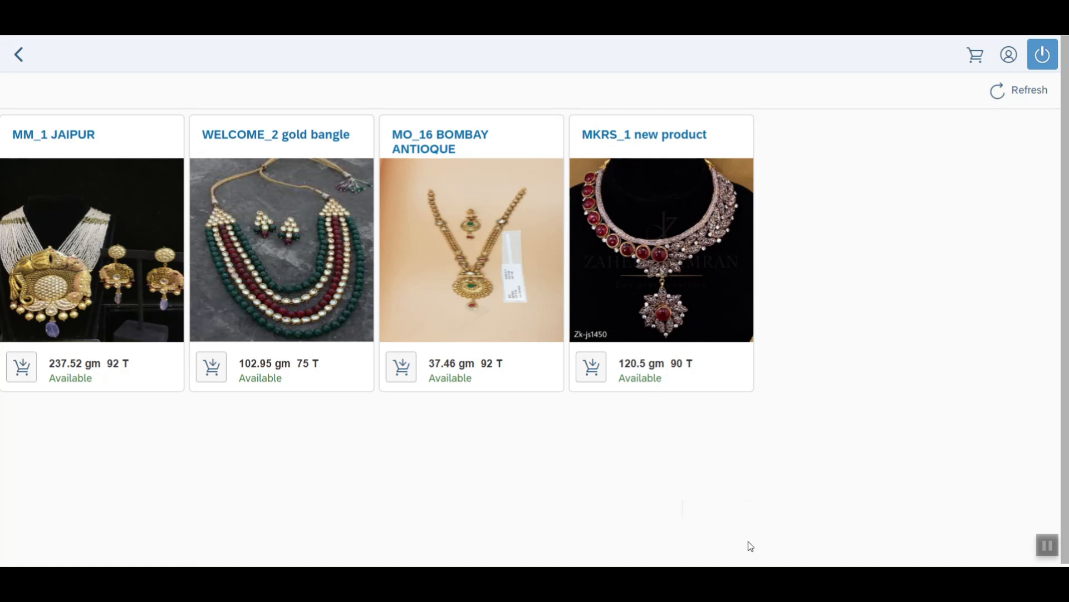
{"action": "mouse_move", "coordinate": [675, 381]}
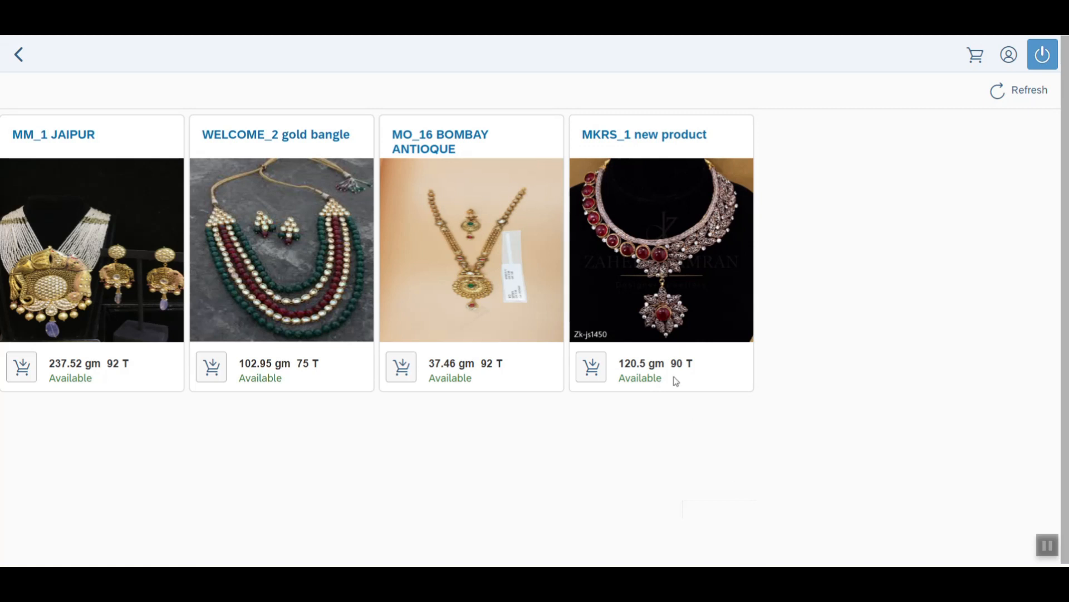
Step: Browse MKRS_1's photos, add its 118.9 gm piece to the cart and go to checkout
{"action": "left_click", "coordinate": [661, 250]}
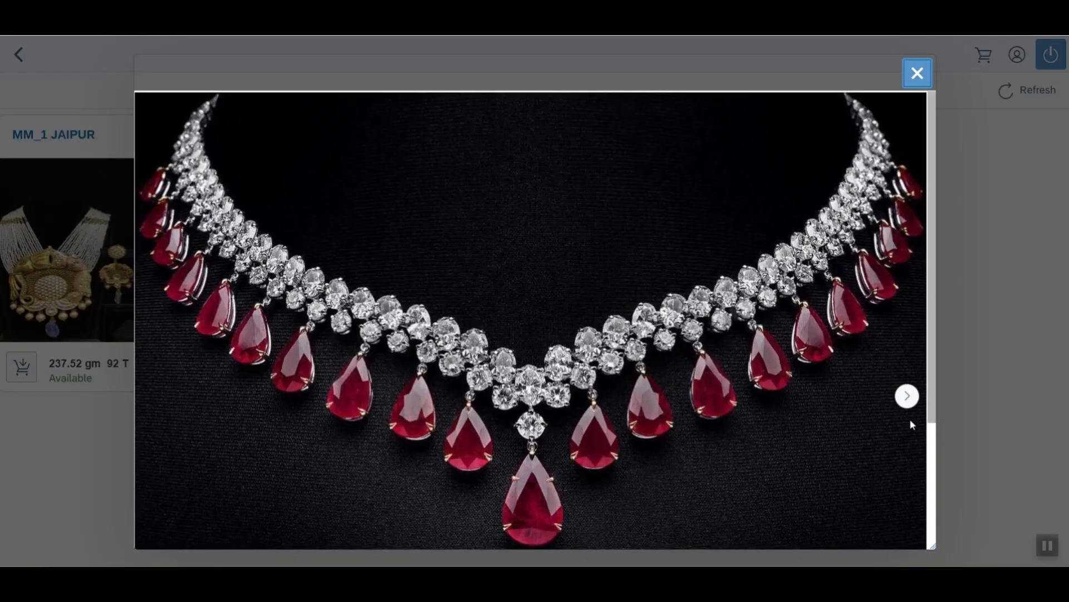
{"action": "left_click", "coordinate": [906, 396]}
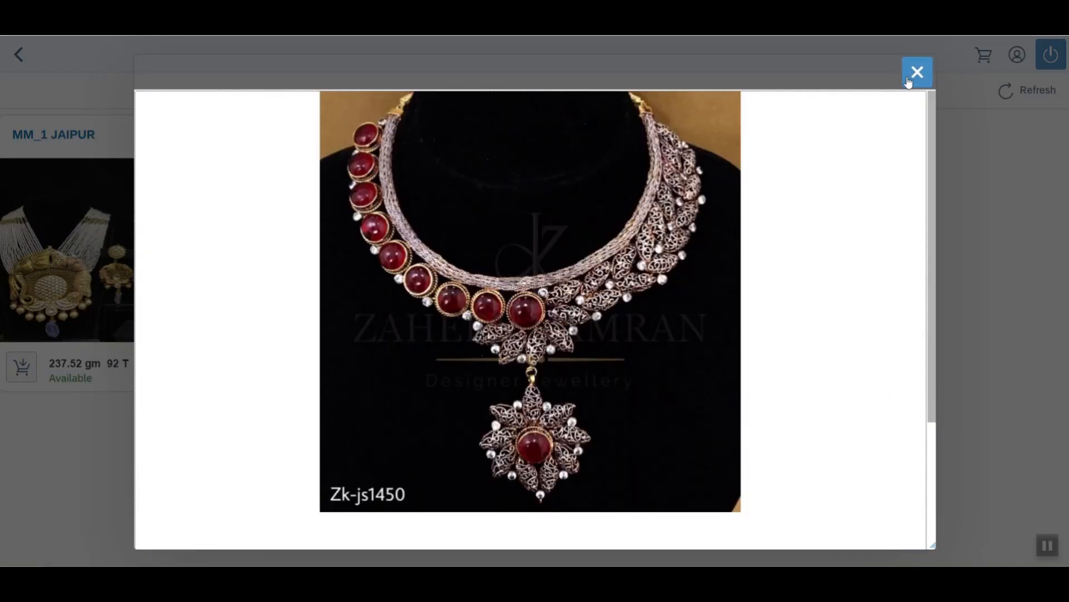
{"action": "left_click", "coordinate": [917, 71]}
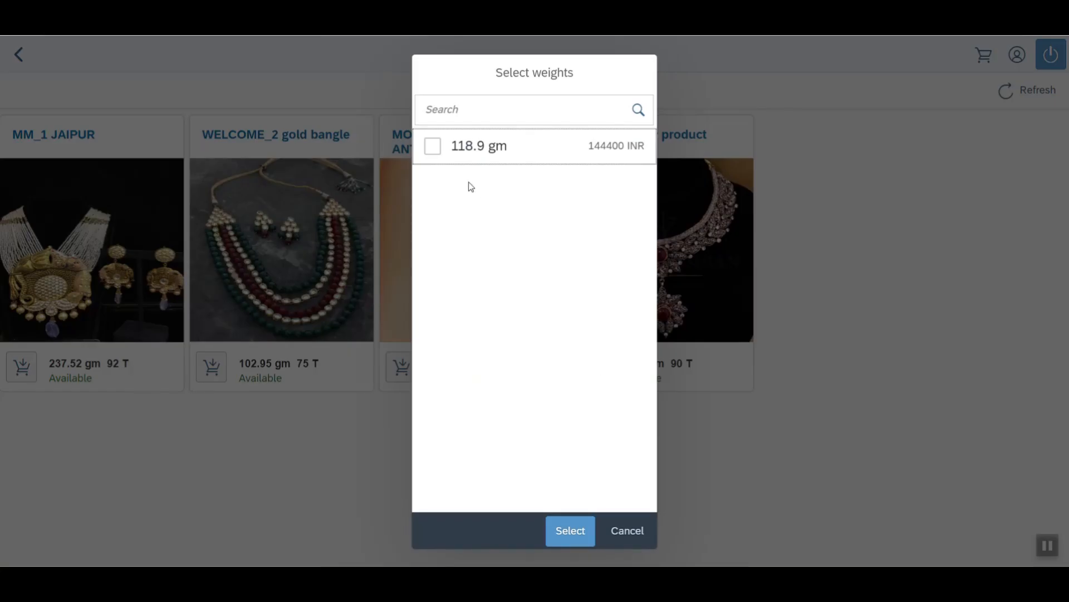
{"action": "left_click", "coordinate": [625, 530]}
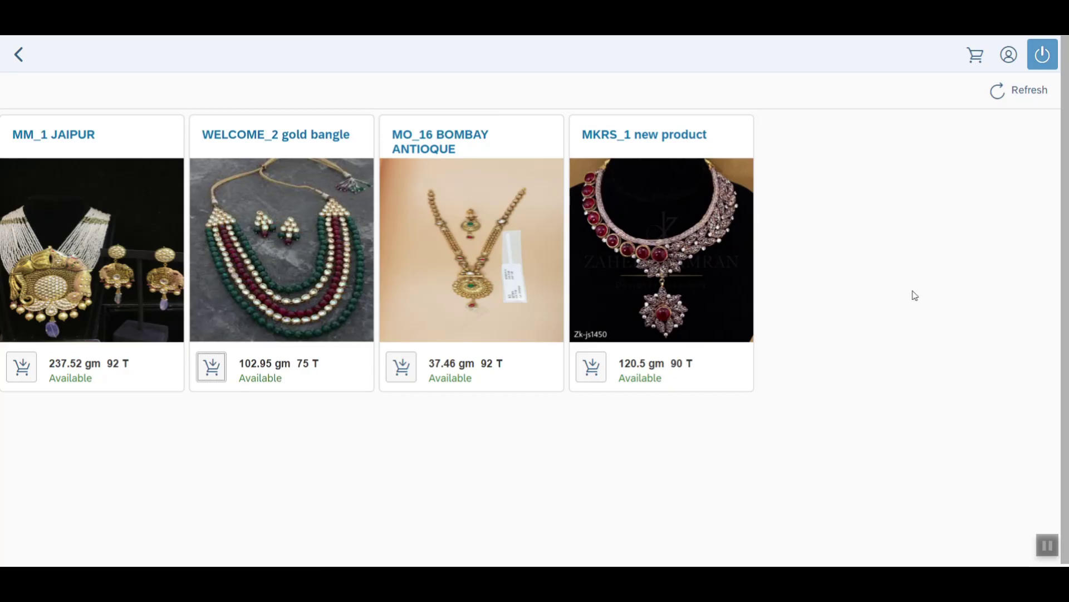
{"action": "left_click", "coordinate": [975, 54]}
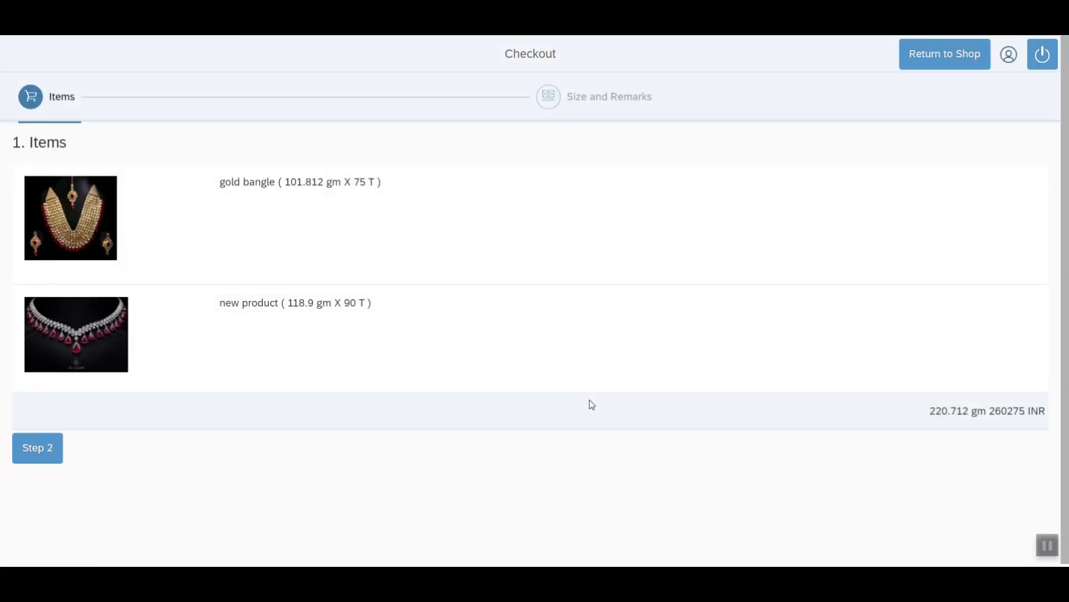
{"action": "mouse_move", "coordinate": [117, 204]}
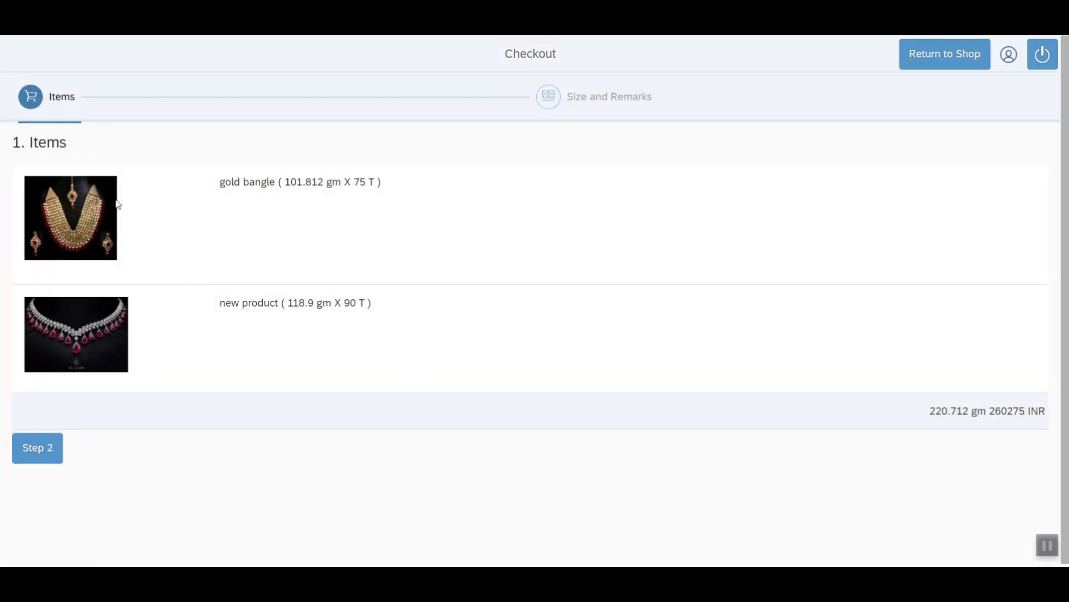
{"action": "mouse_move", "coordinate": [37, 448]}
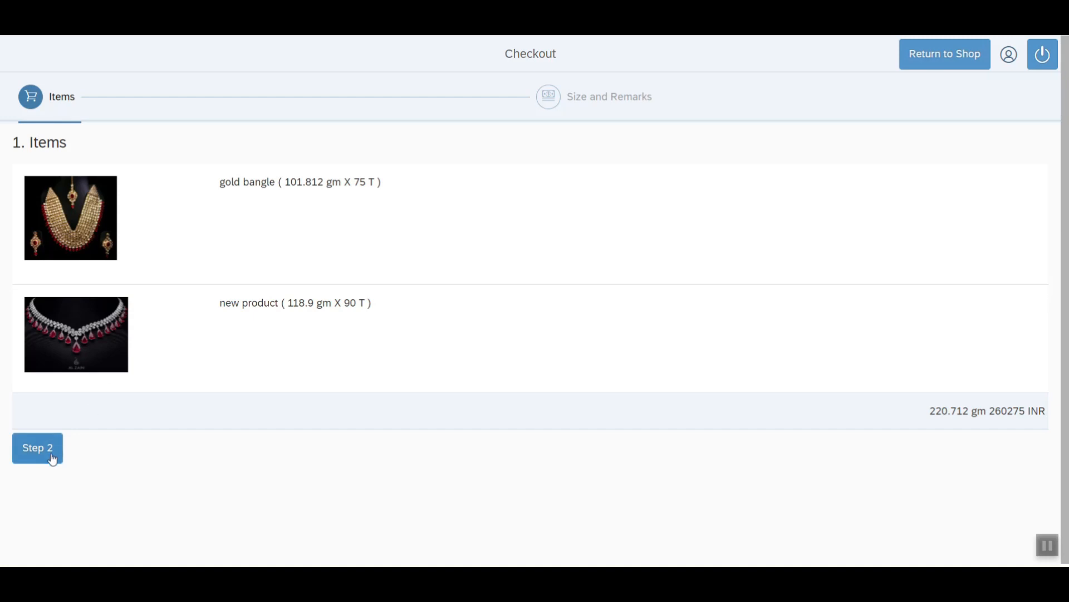
Step: Proceed through Step 2 and finish to submit order 37 for the bangle and new product
{"action": "left_click", "coordinate": [37, 447]}
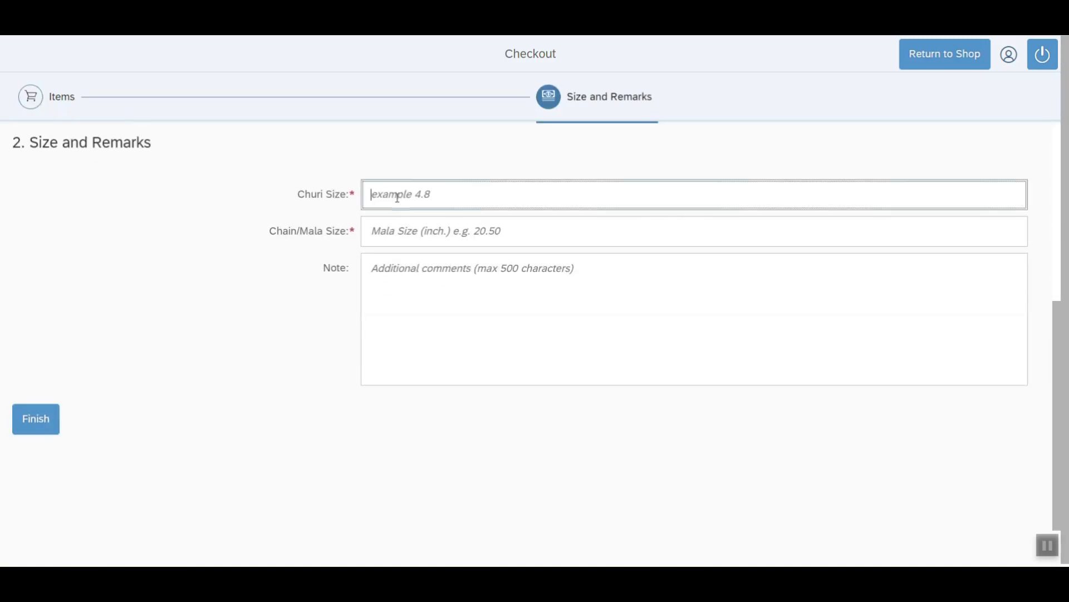
{"action": "left_click", "coordinate": [35, 418]}
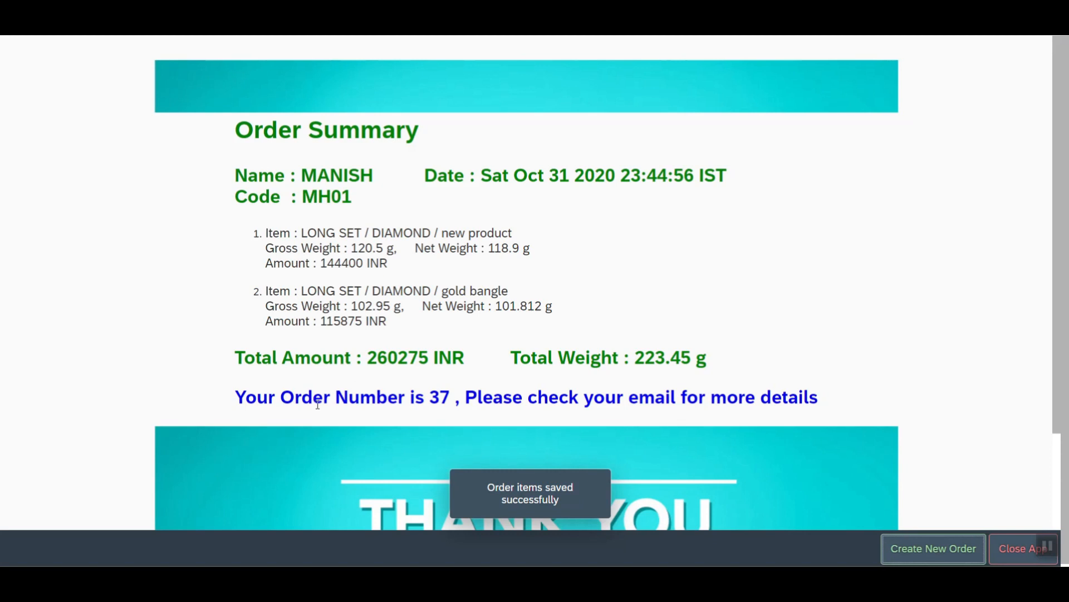
{"action": "scroll", "scroll_direction": "down", "scroll_amount": 3}
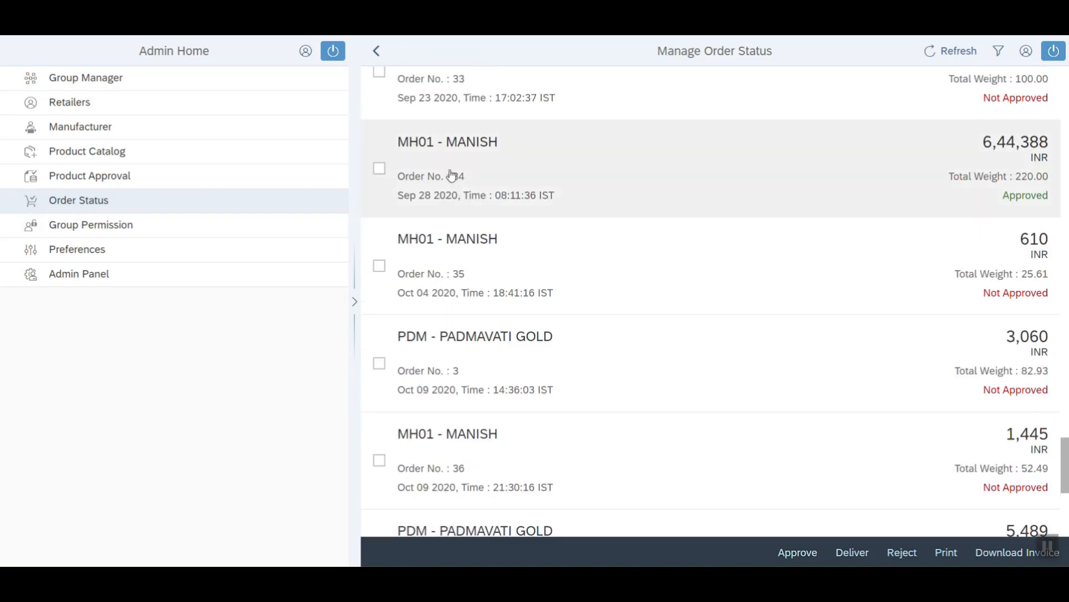
Step: Download and view invoice MH01-O37 for order 37 totalling 2,60,275 INR
{"action": "scroll", "scroll_direction": "down", "scroll_amount": 3}
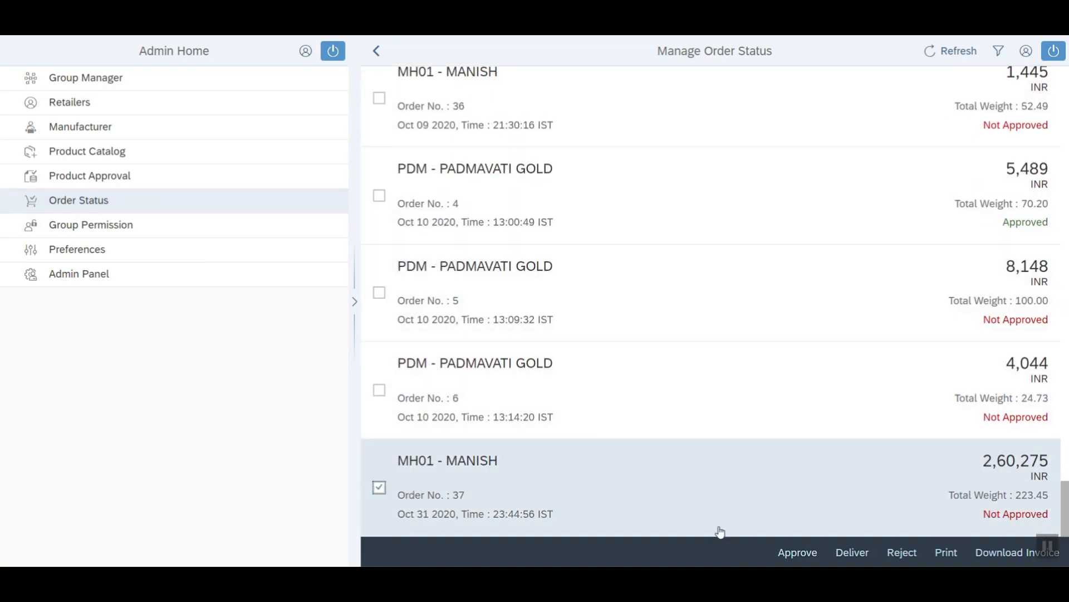
{"action": "left_click", "coordinate": [1017, 552]}
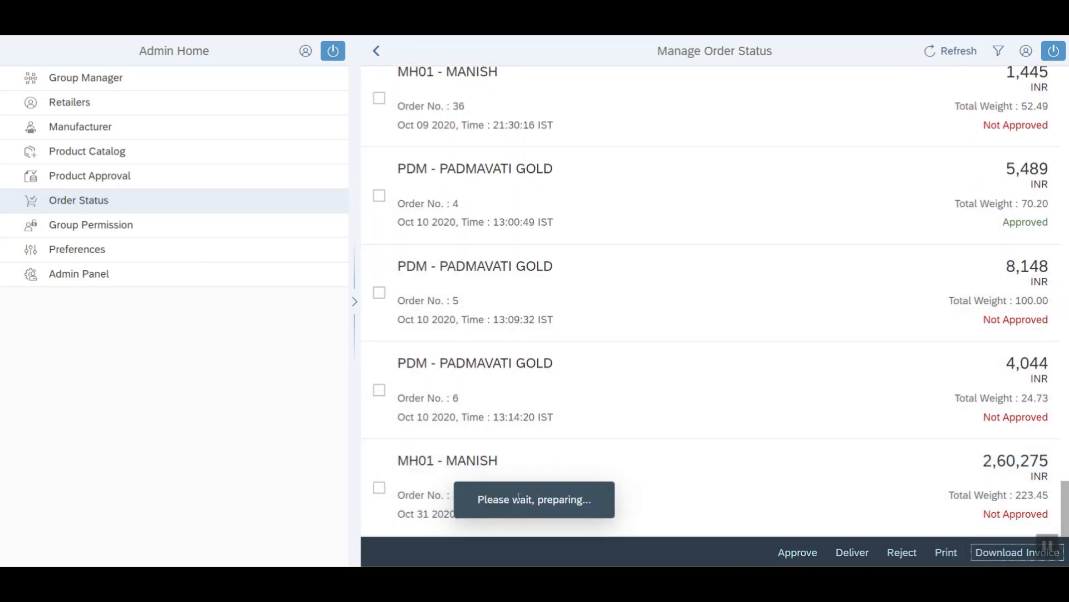
{"action": "left_click", "coordinate": [1016, 551]}
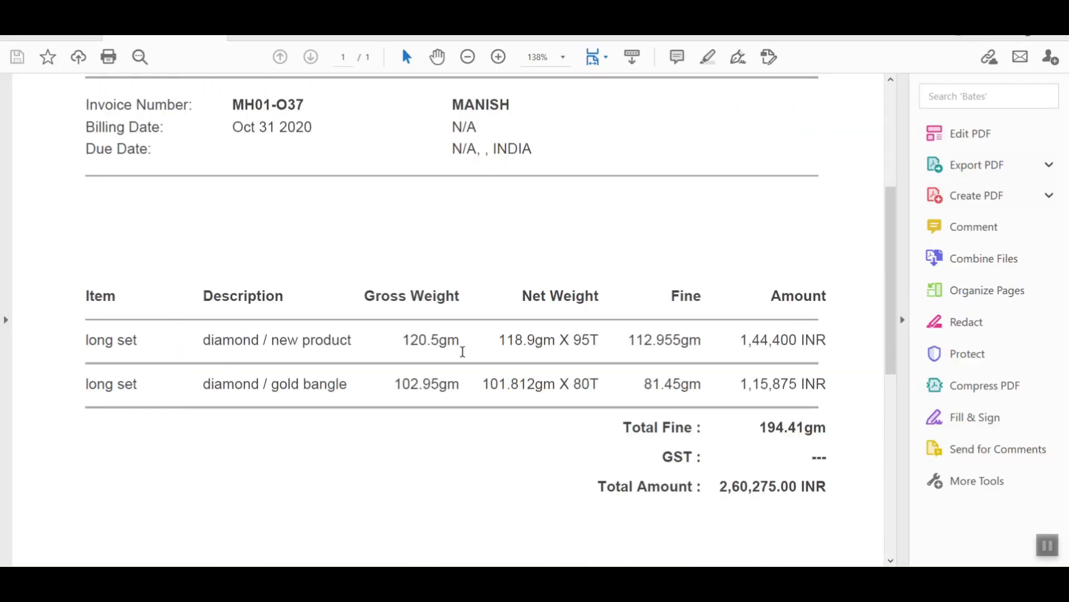
{"action": "scroll", "scroll_direction": "down", "scroll_amount": 3}
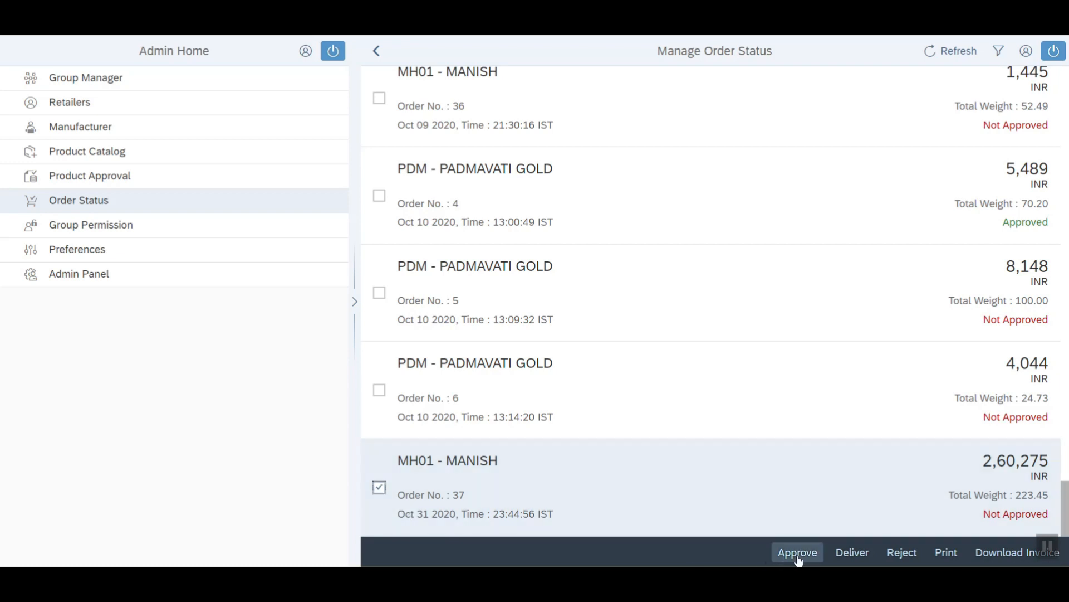
Step: Approve order 37 worth 2,60,275 INR from the footer toolbar
{"action": "left_click", "coordinate": [796, 551]}
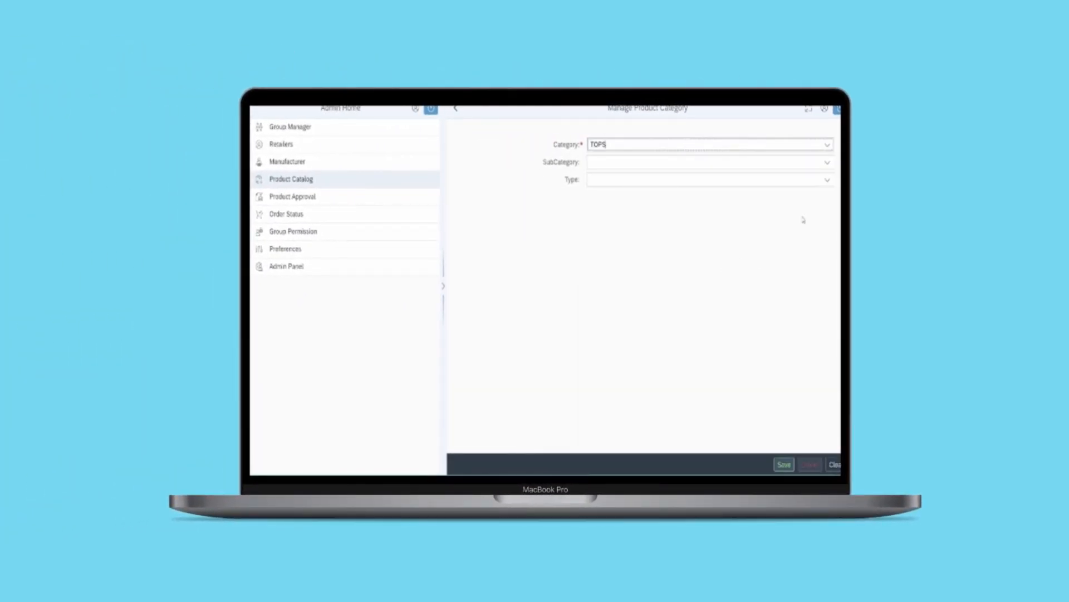
Step: Choose subcategory HANDE MADE under category TOPS in the explainer's product category form
{"action": "left_click", "coordinate": [825, 162]}
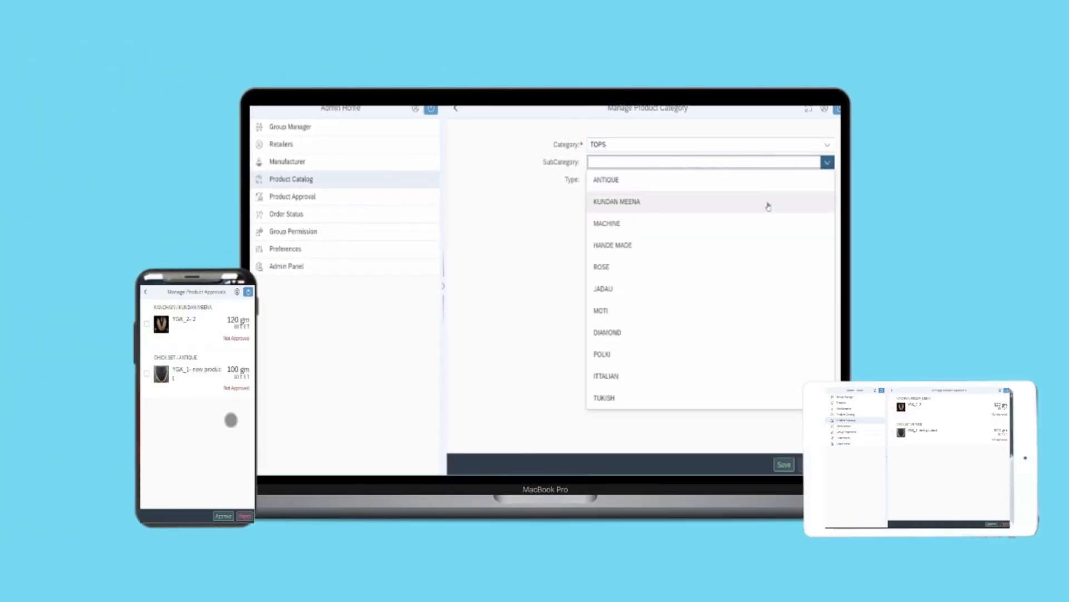
{"action": "left_click", "coordinate": [613, 245]}
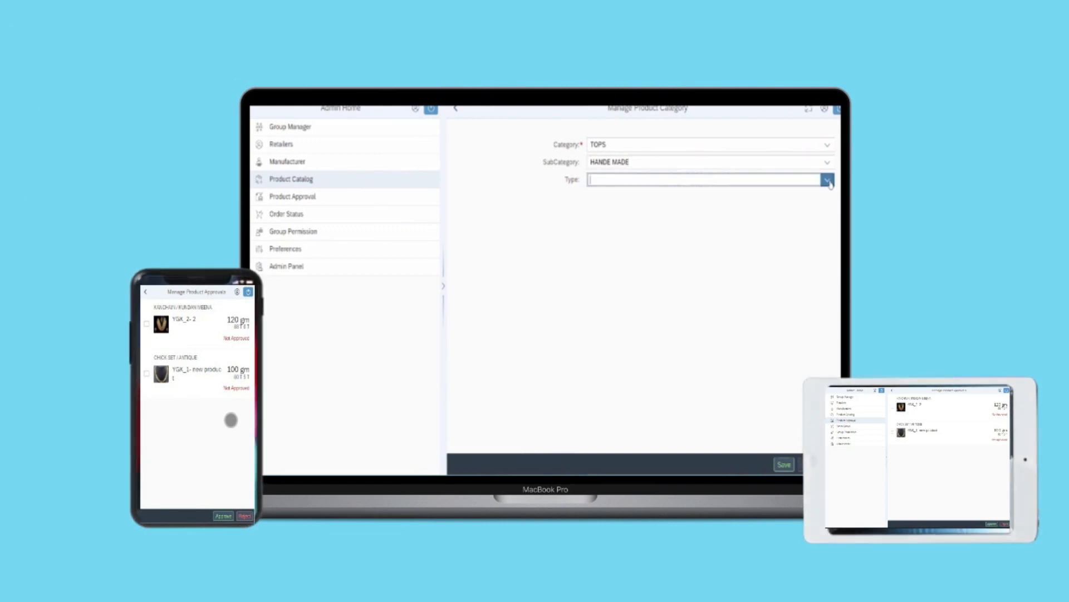